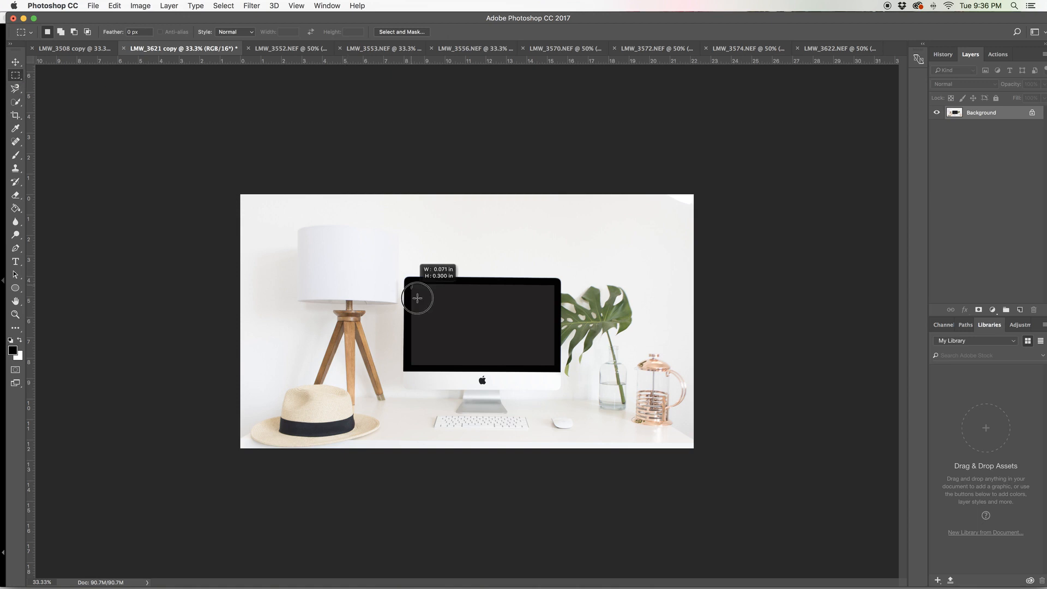
- Marquee-select the iMac's dark screen, then copy and paste it onto new Layer 1
{"action": "left_click_drag", "start_coordinate": [416, 297], "coordinate": [553, 362]}
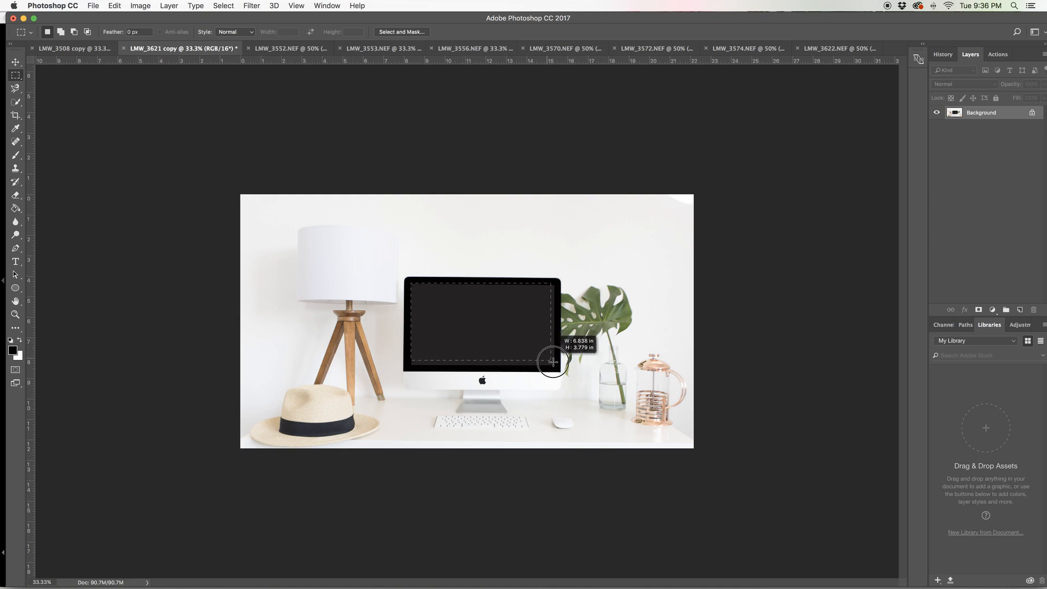
{"action": "left_click_drag", "start_coordinate": [553, 360], "coordinate": [555, 365]}
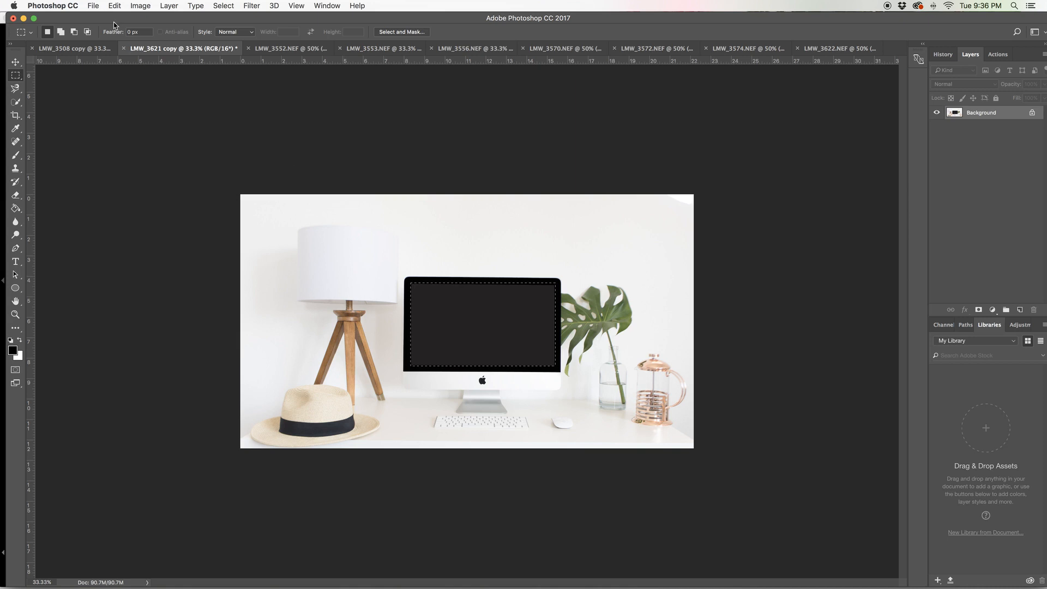
{"action": "left_click", "coordinate": [114, 5]}
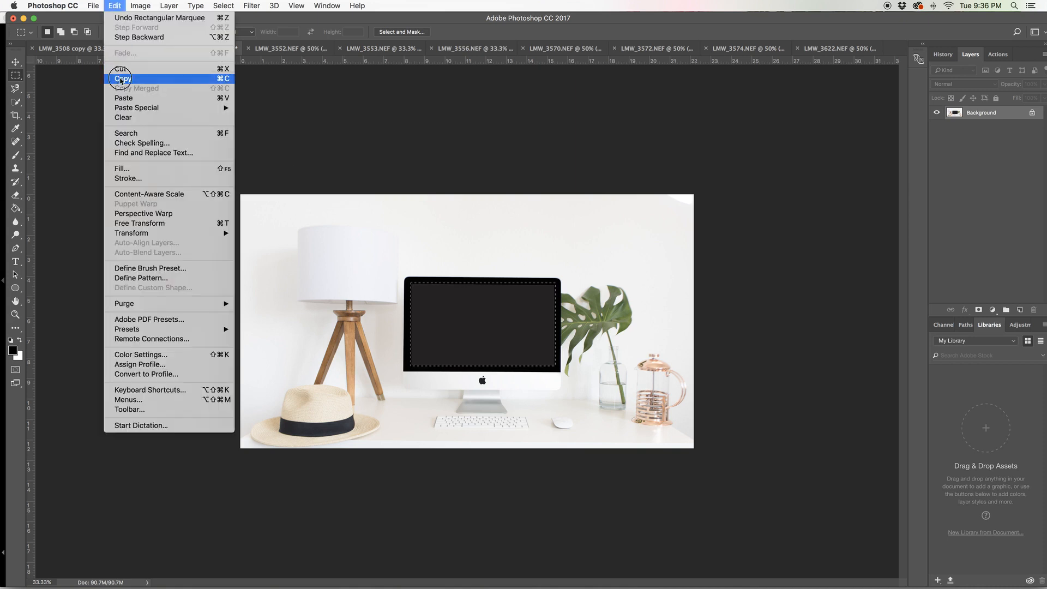
{"action": "left_click", "coordinate": [122, 78]}
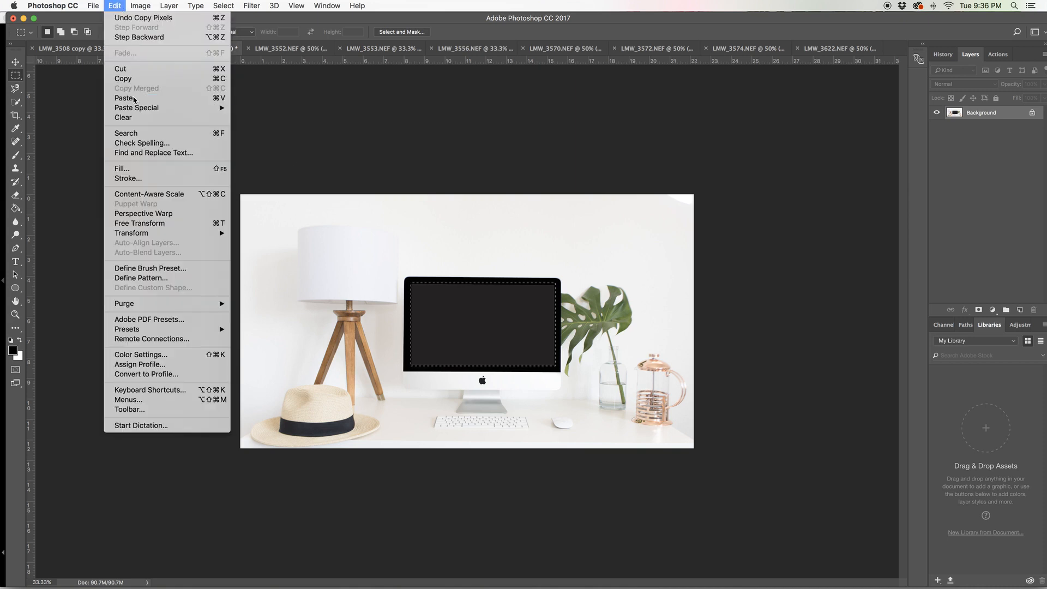
{"action": "left_click", "coordinate": [123, 98]}
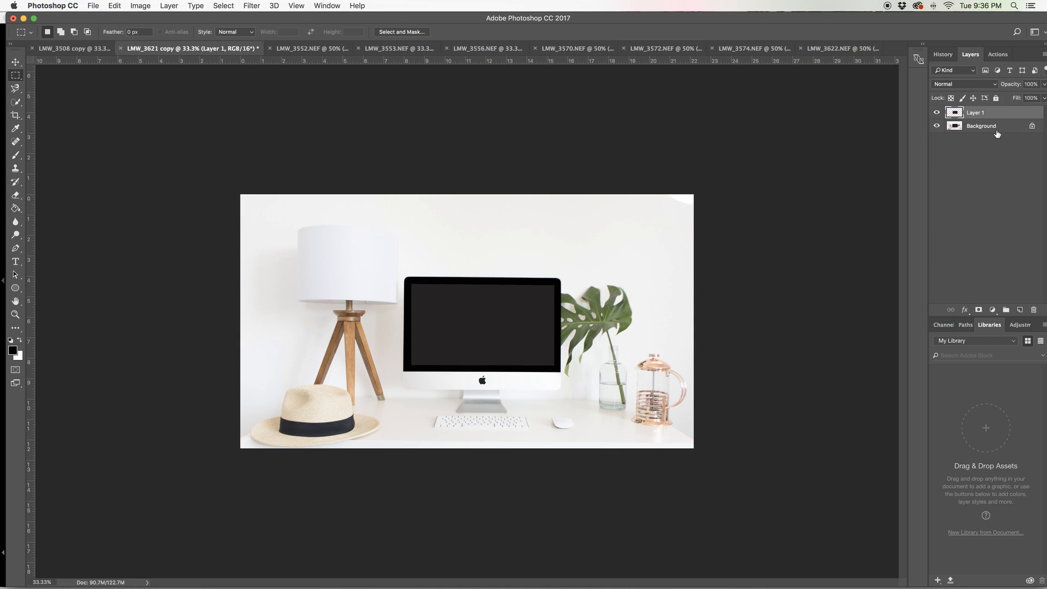
{"action": "mouse_move", "coordinate": [96, 9]}
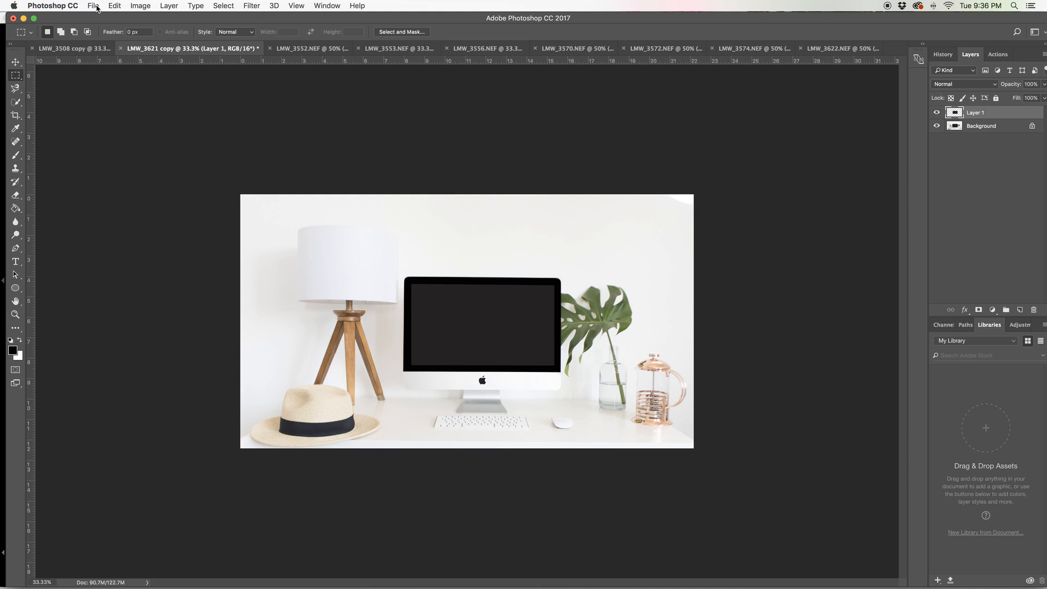
- Place 'Grey bundle screenshot.jpg' as an embedded layer over the monitor
{"action": "left_click", "coordinate": [93, 5]}
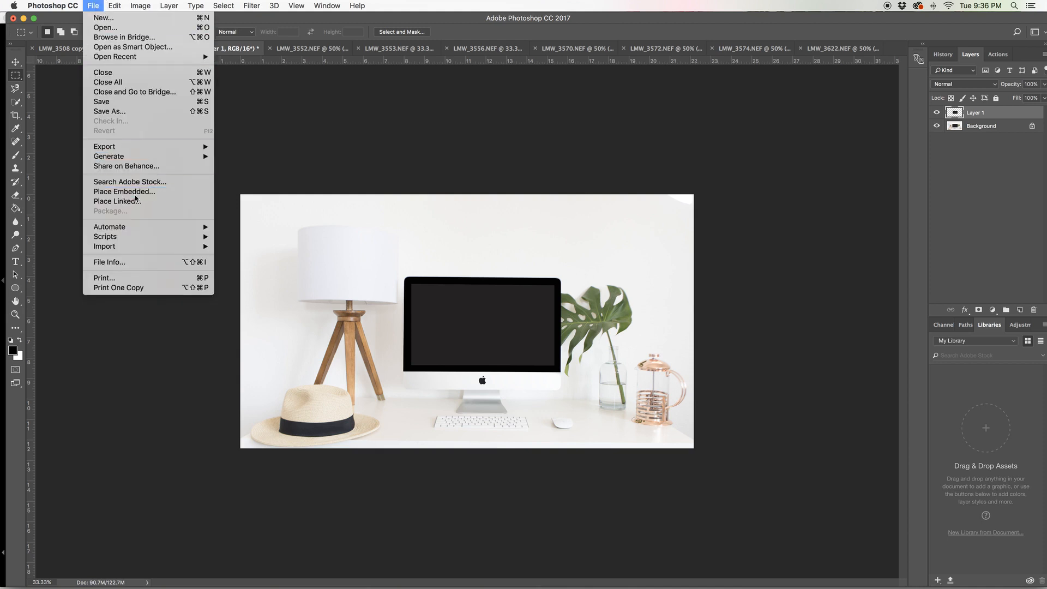
{"action": "left_click", "coordinate": [124, 192]}
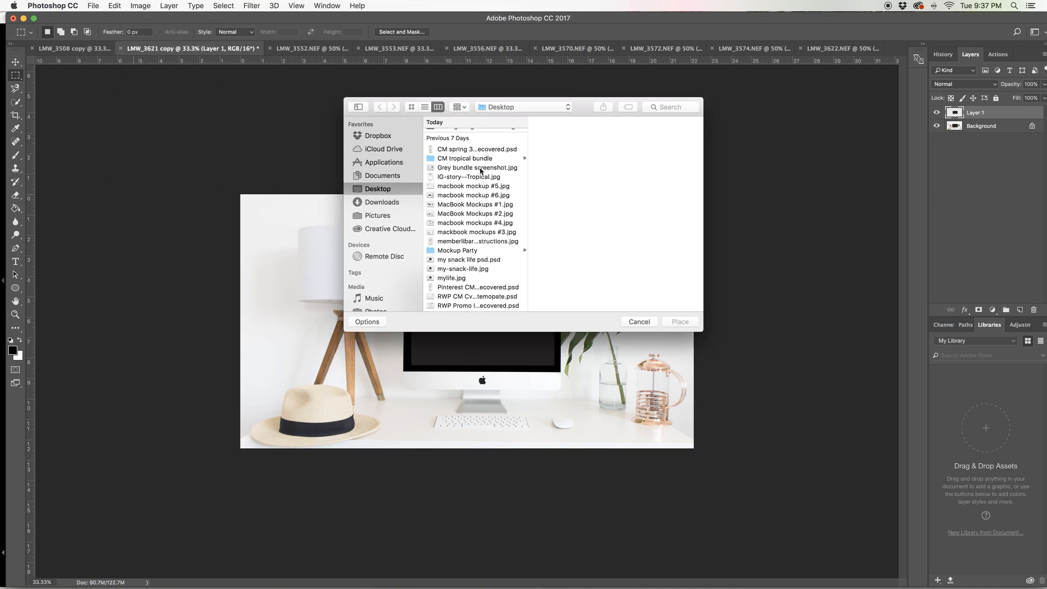
{"action": "left_click", "coordinate": [476, 167]}
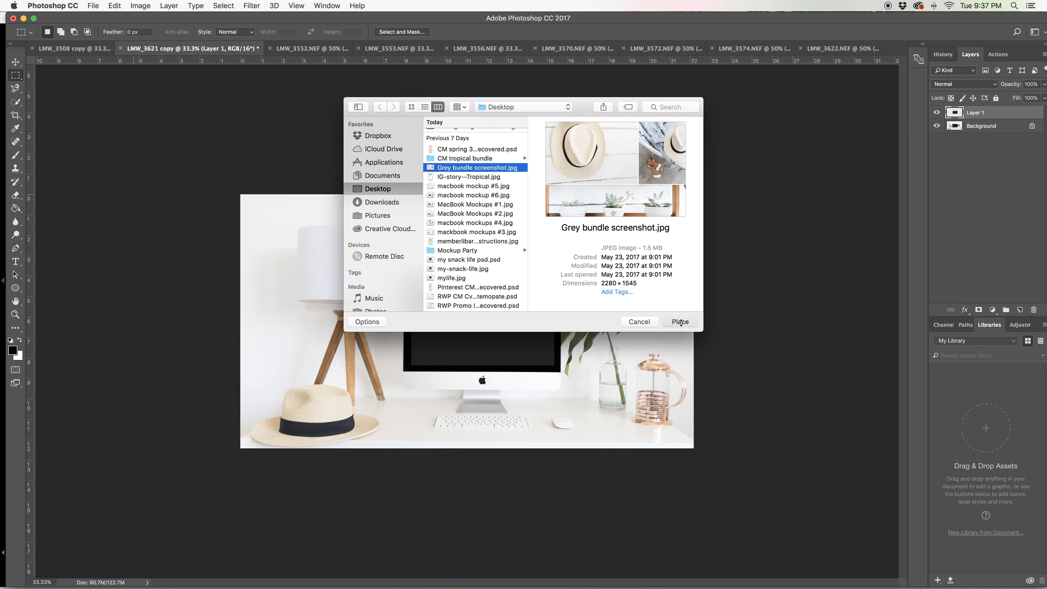
{"action": "left_click", "coordinate": [680, 322]}
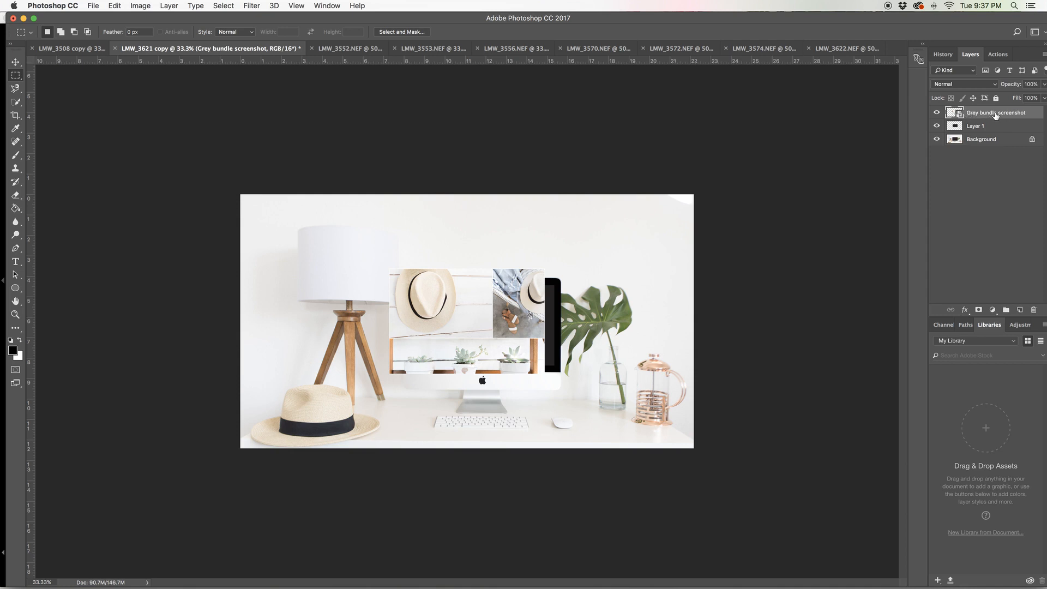
{"action": "mouse_move", "coordinate": [997, 125]}
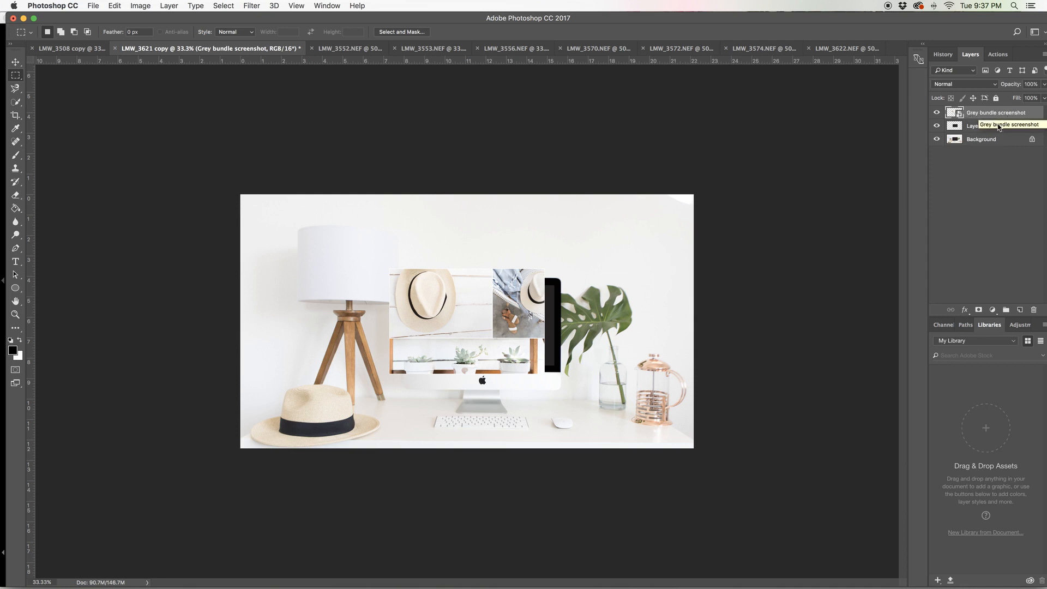
{"action": "mouse_move", "coordinate": [973, 125]}
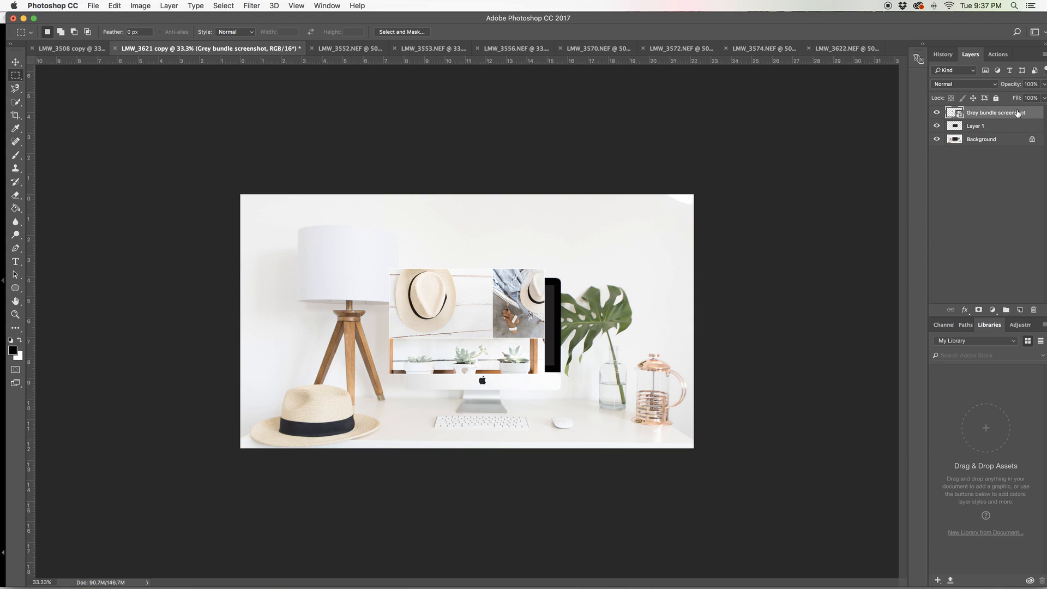
{"action": "mouse_move", "coordinate": [1014, 112]}
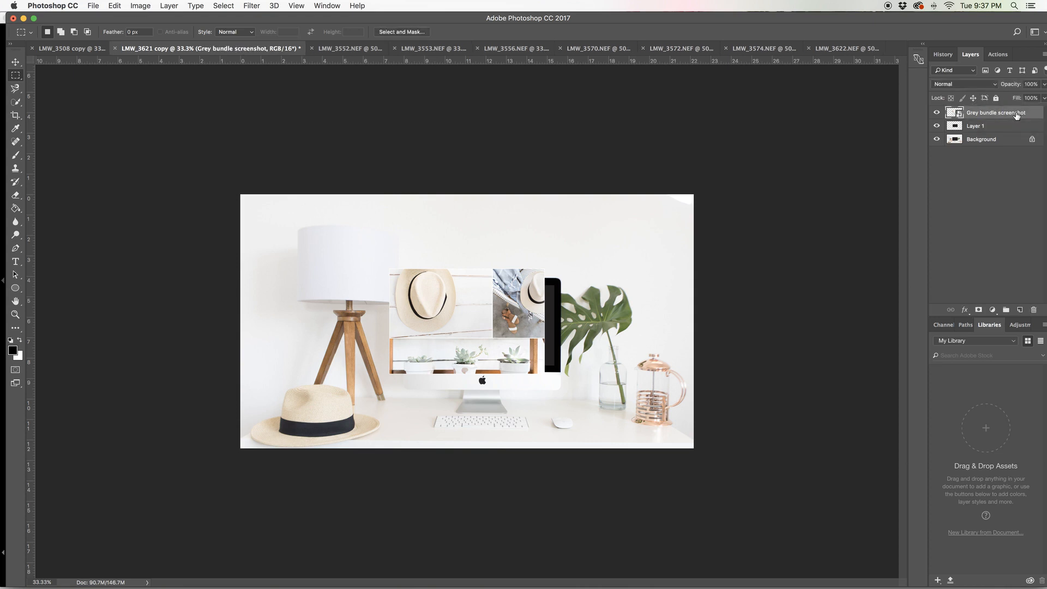
- Clip the Grey bundle screenshot layer to the screen layer beneath it
{"action": "right_click", "coordinate": [995, 113]}
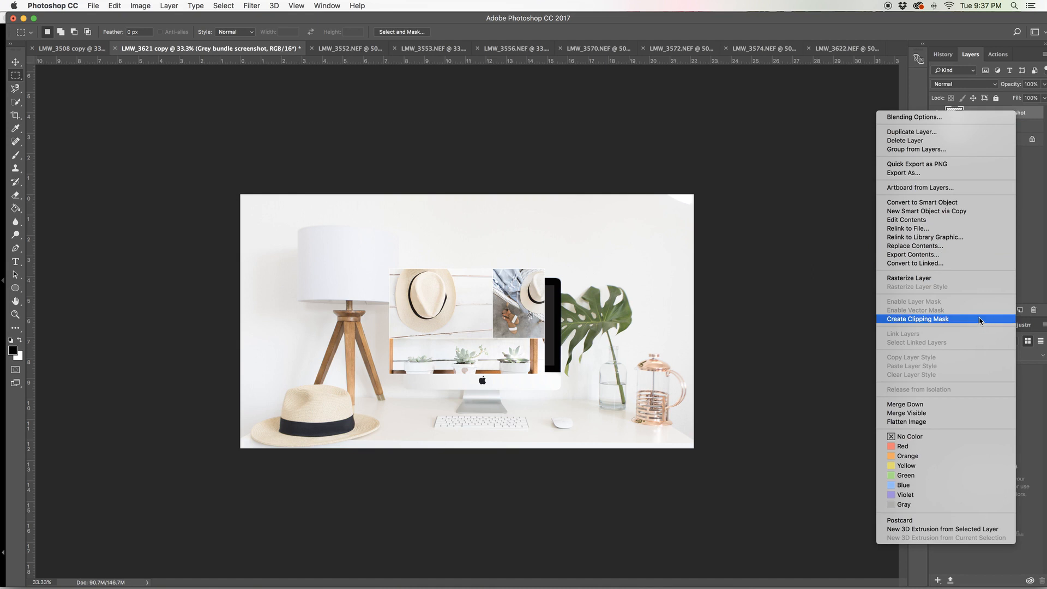
{"action": "left_click", "coordinate": [917, 319]}
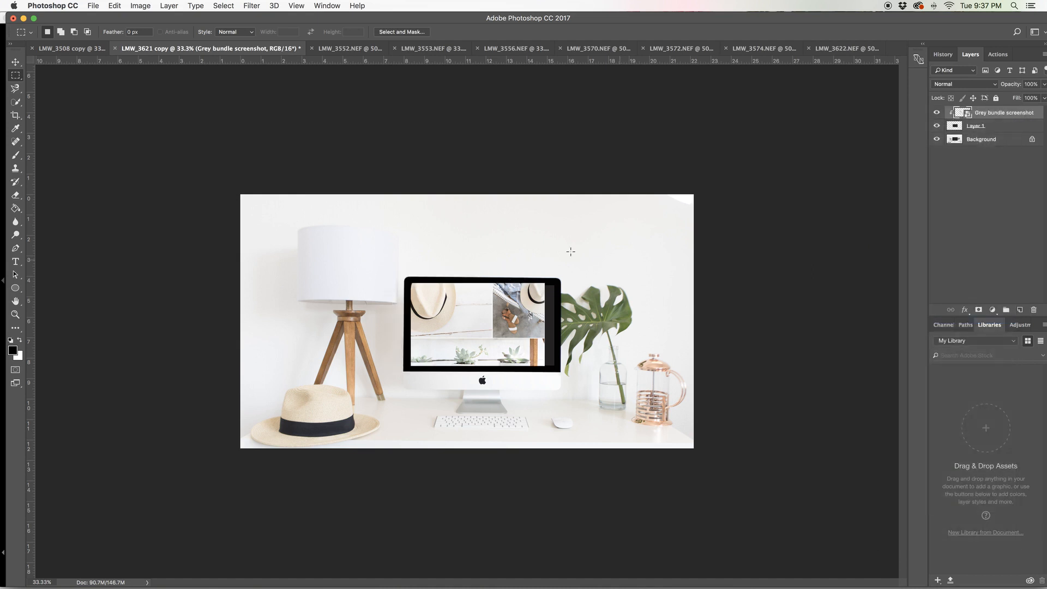
{"action": "left_click", "coordinate": [15, 62]}
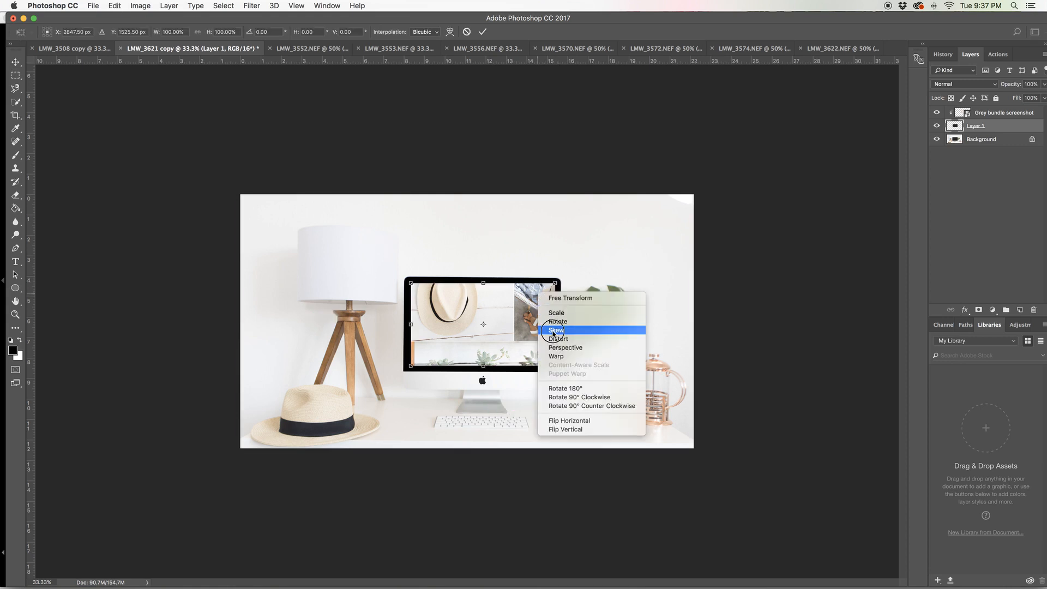
- Skew Layer 1's top-right corner and shift the screenshot right to fill the screen edge
{"action": "left_click", "coordinate": [555, 330]}
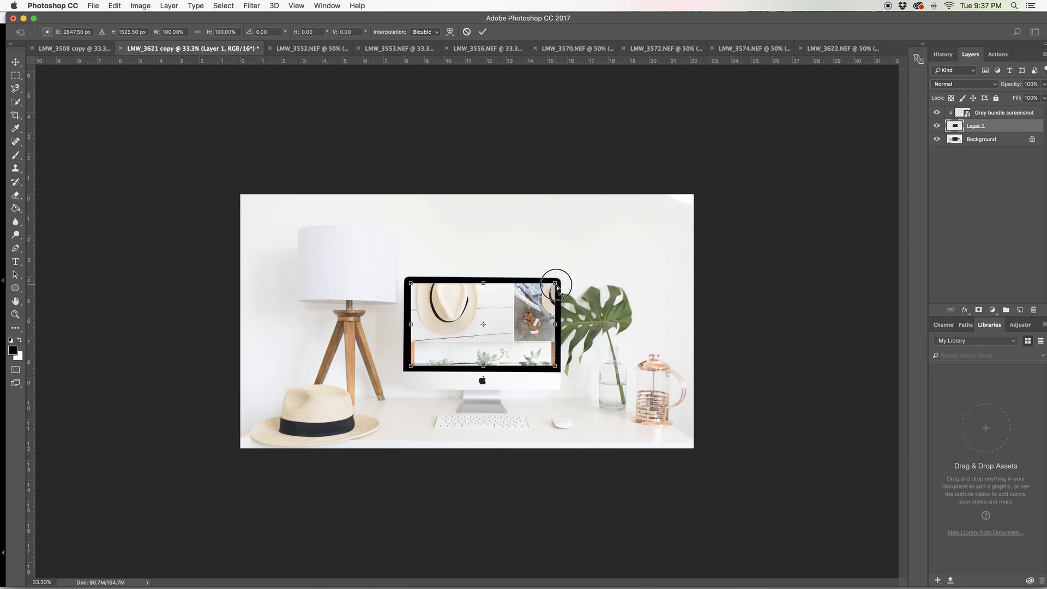
{"action": "left_click_drag", "start_coordinate": [556, 283], "coordinate": [557, 288]}
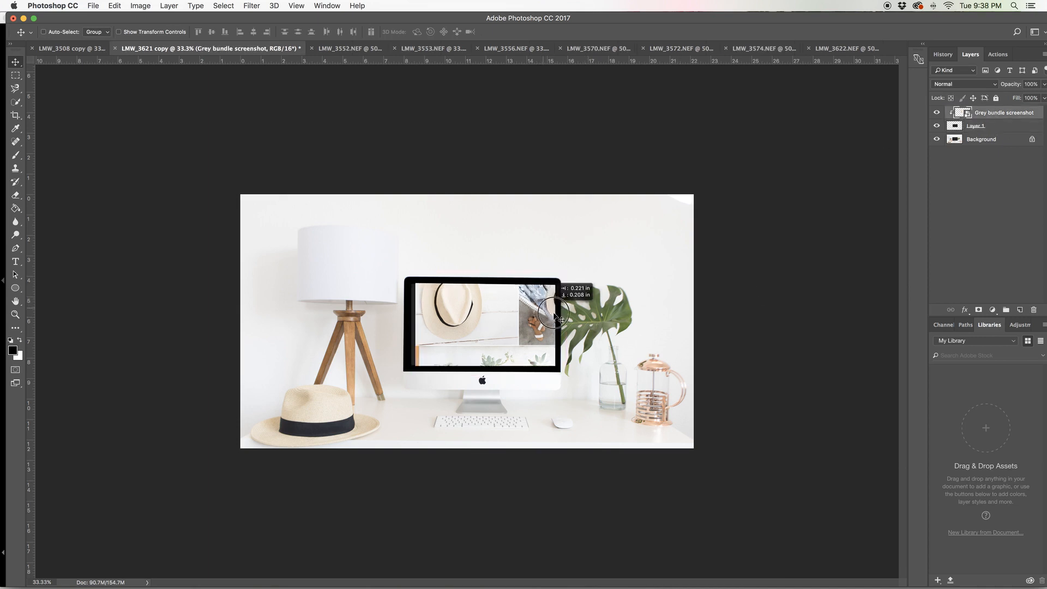
{"action": "left_click_drag", "start_coordinate": [554, 314], "coordinate": [528, 300]}
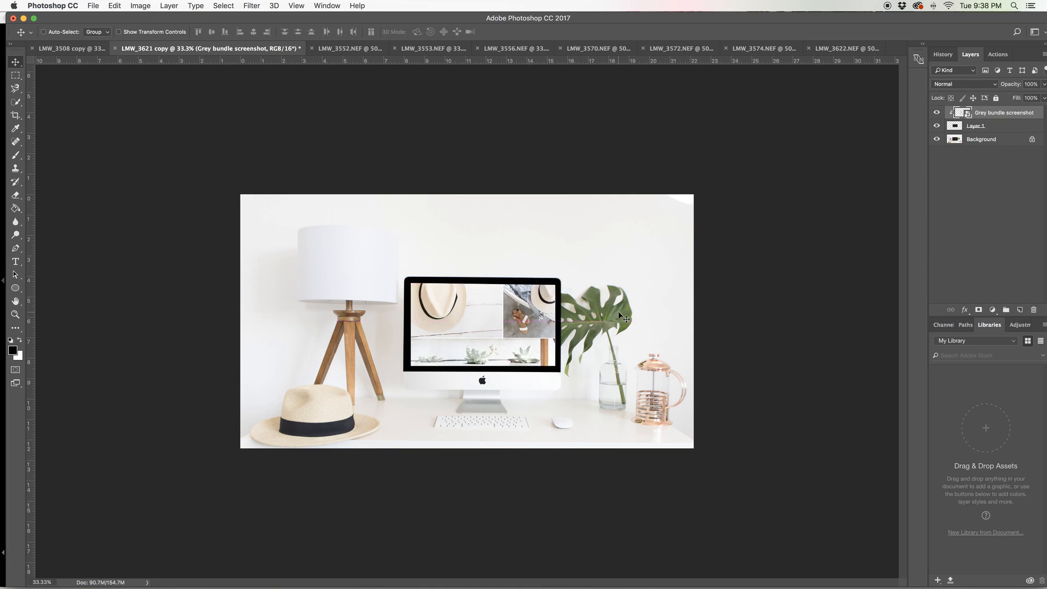
{"action": "mouse_move", "coordinate": [509, 378]}
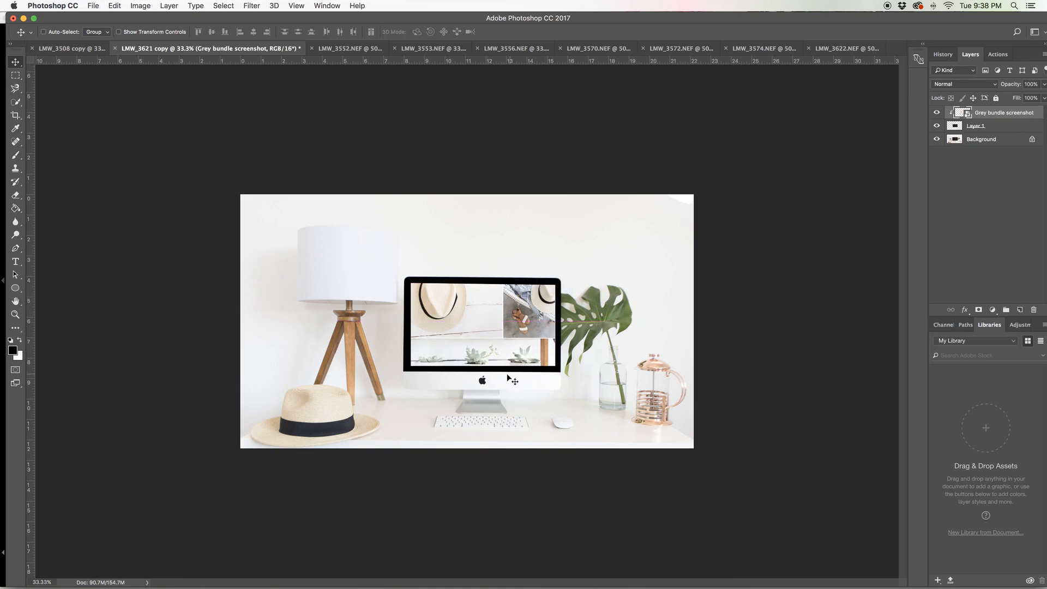
{"action": "mouse_move", "coordinate": [842, 365]}
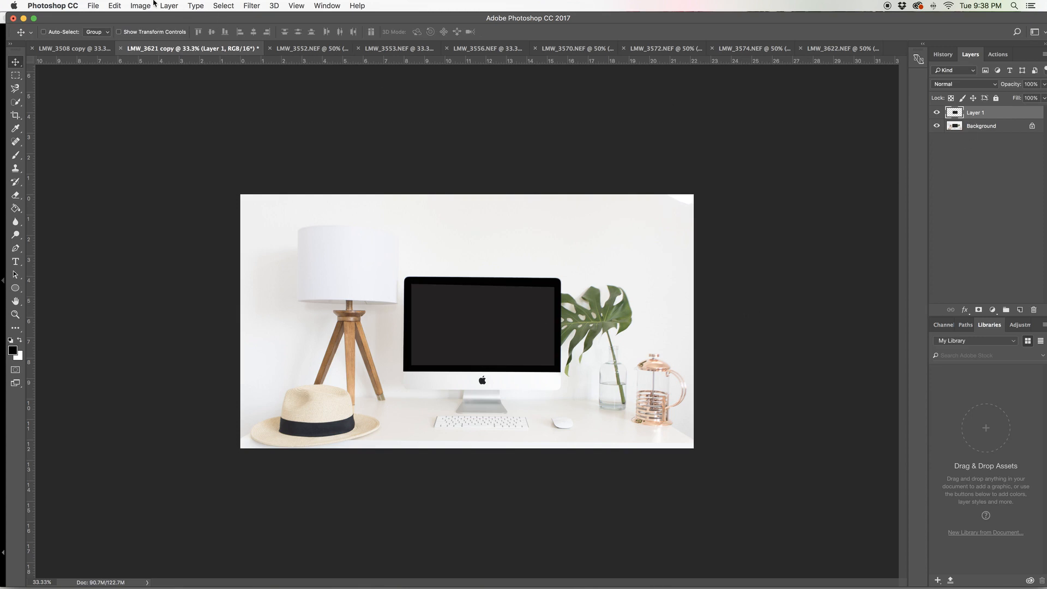
- Convert Layer 1 into a smart object from the Layer > Smart Objects menu
{"action": "left_click", "coordinate": [140, 5]}
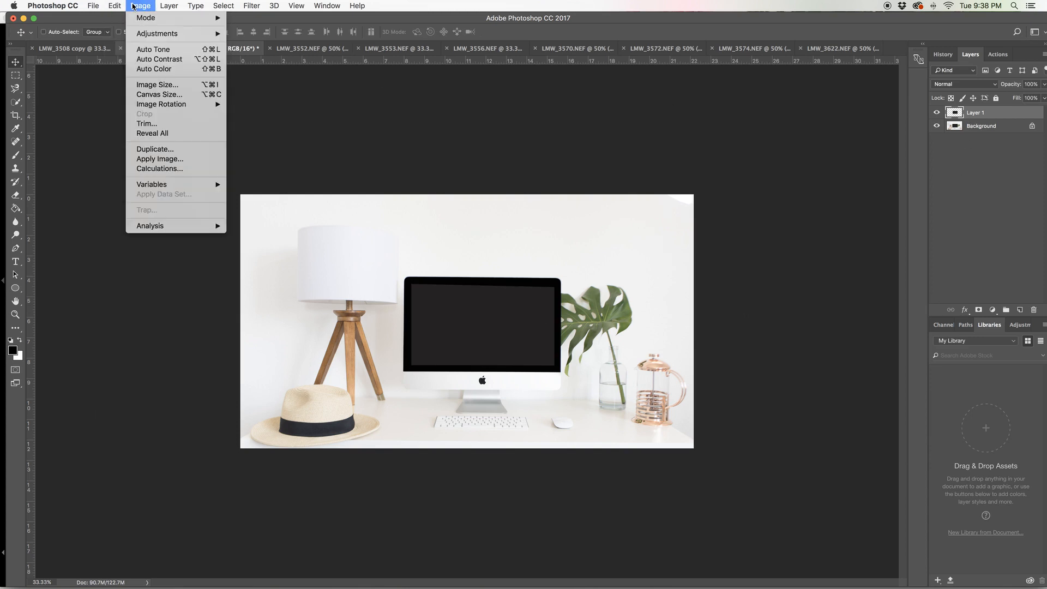
{"action": "left_click", "coordinate": [169, 6]}
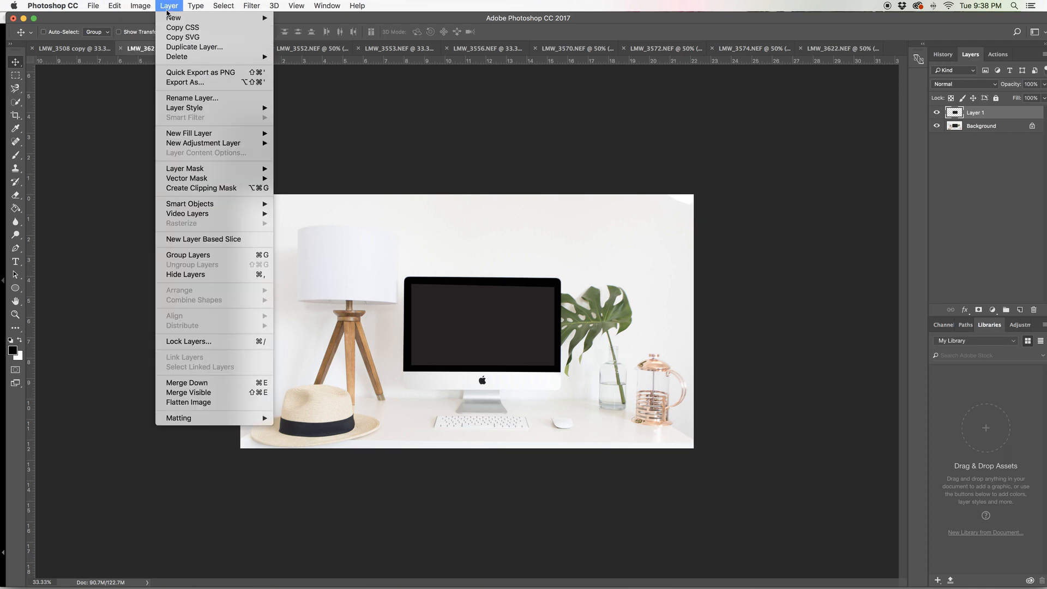
{"action": "mouse_move", "coordinate": [189, 204]}
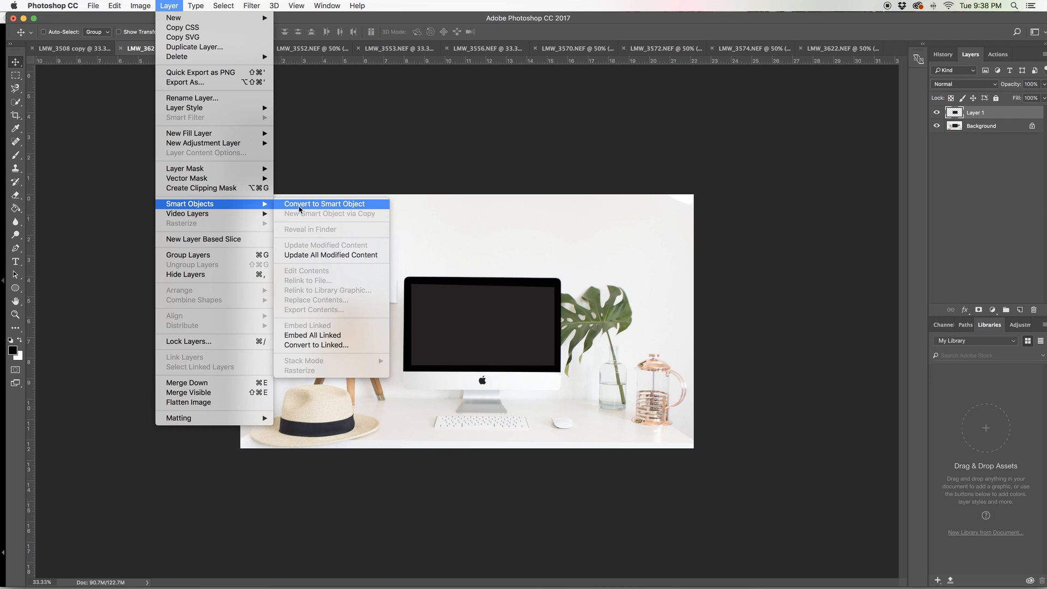
{"action": "left_click", "coordinate": [323, 204]}
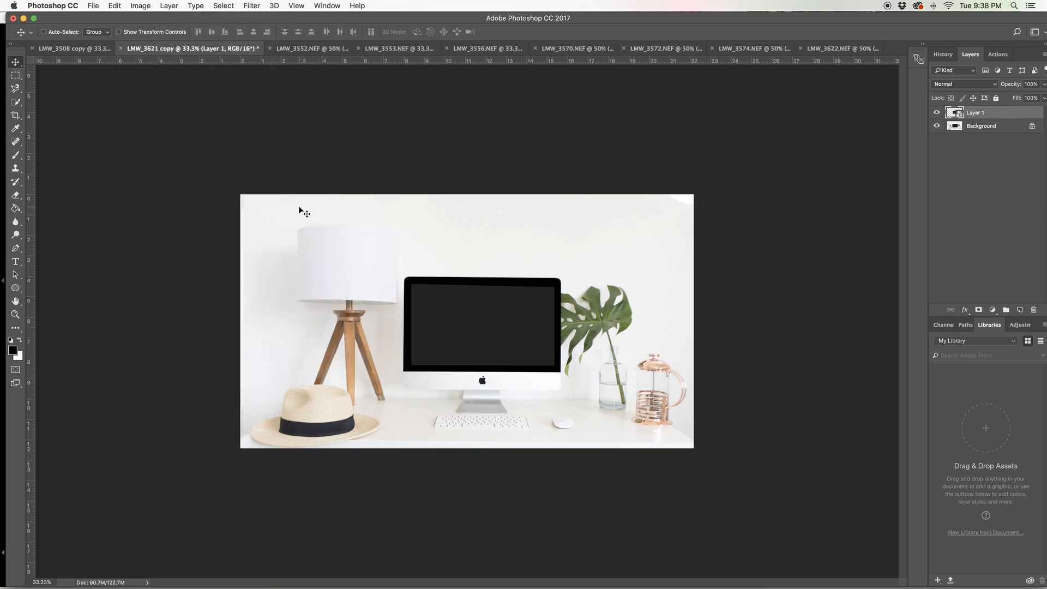
{"action": "mouse_move", "coordinate": [658, 232]}
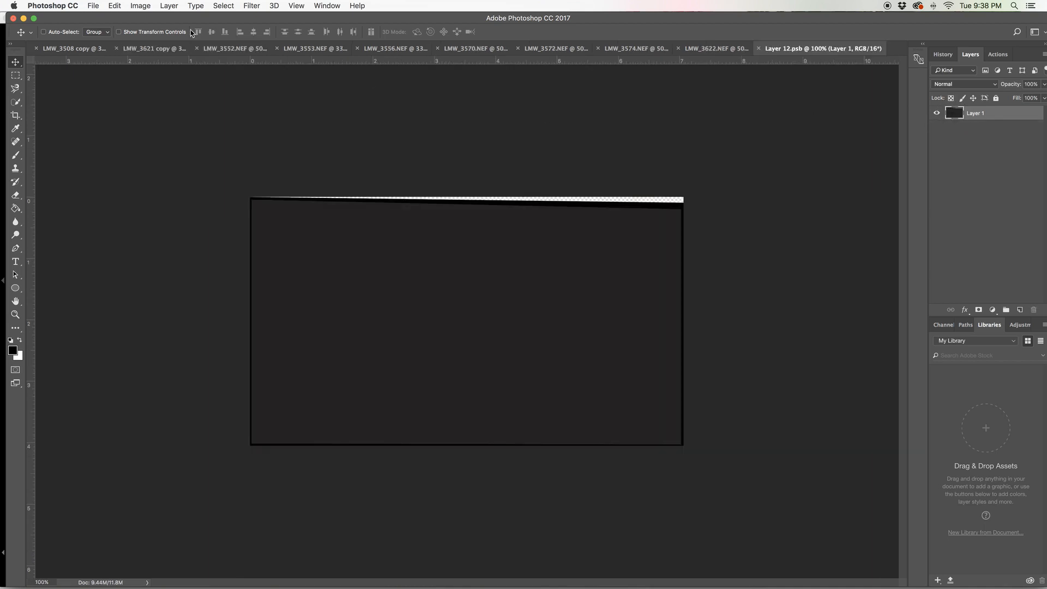
- Place 'Grey bundle screenshot.jpg' inside the screen smart object
{"action": "left_click", "coordinate": [93, 6]}
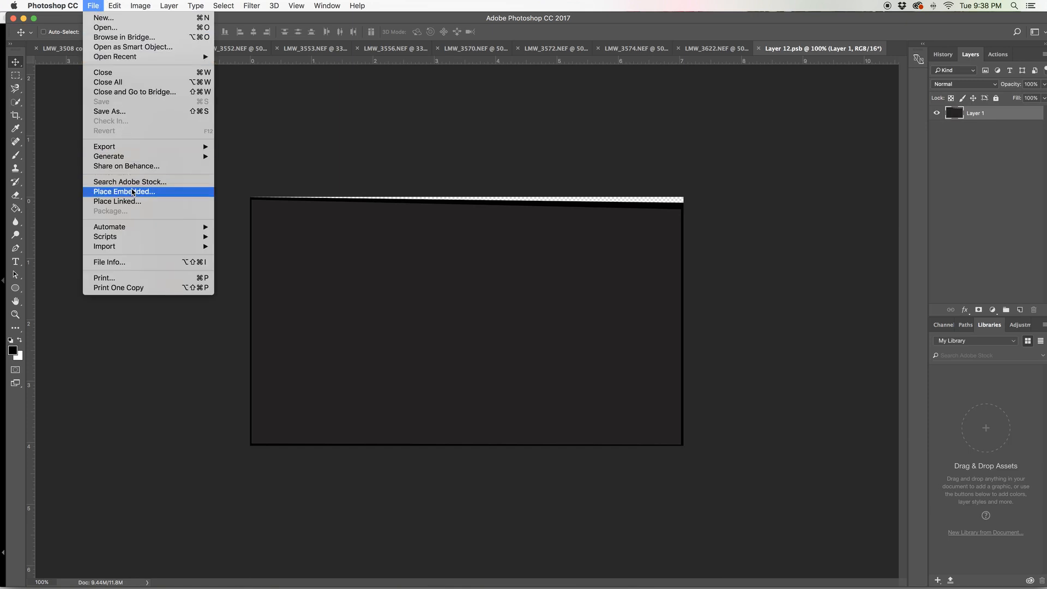
{"action": "left_click", "coordinate": [124, 192]}
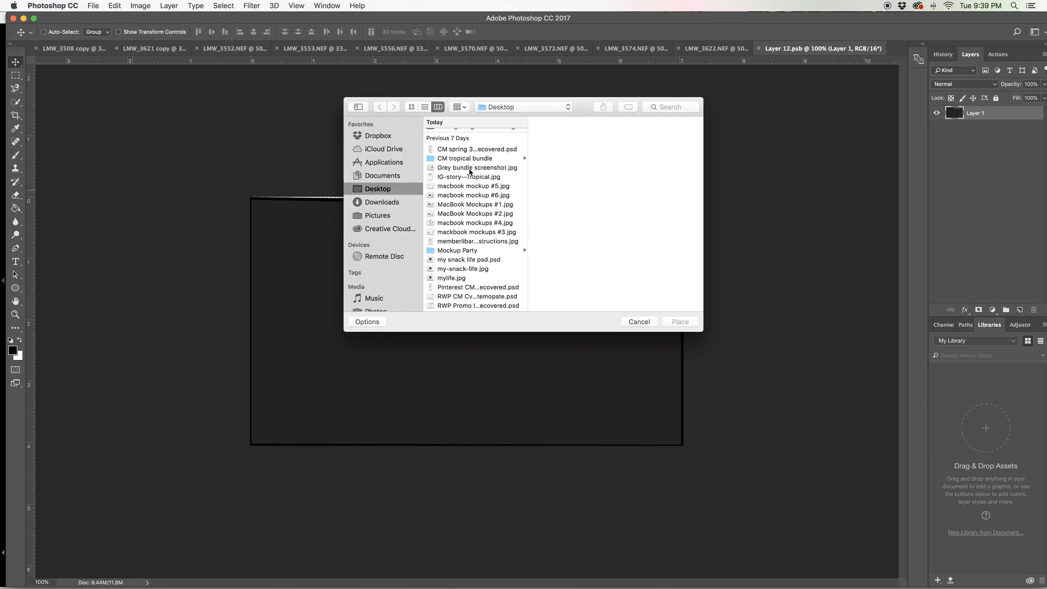
{"action": "left_click", "coordinate": [476, 167]}
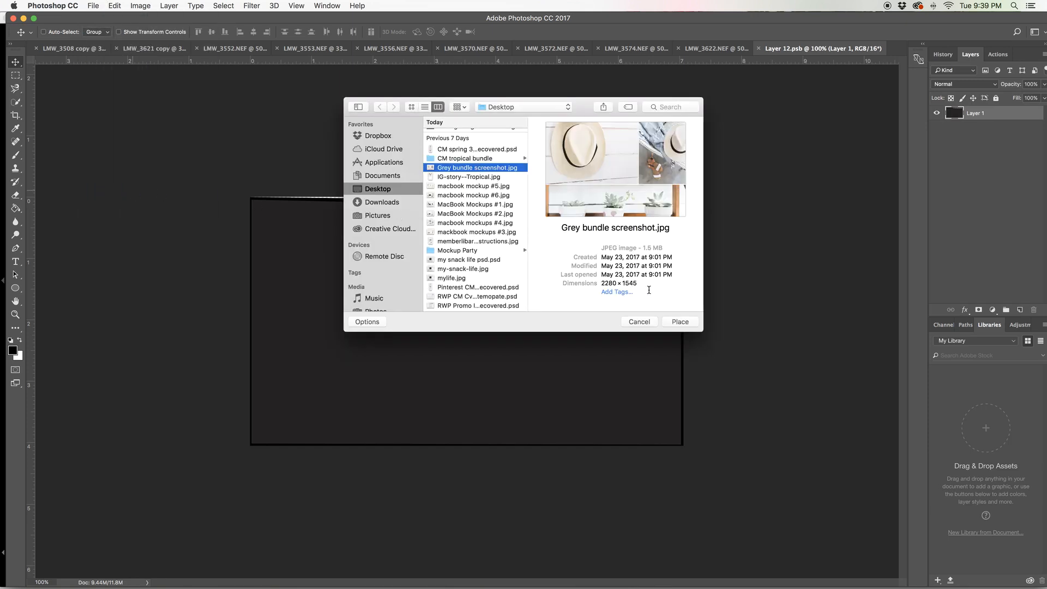
{"action": "left_click", "coordinate": [680, 321]}
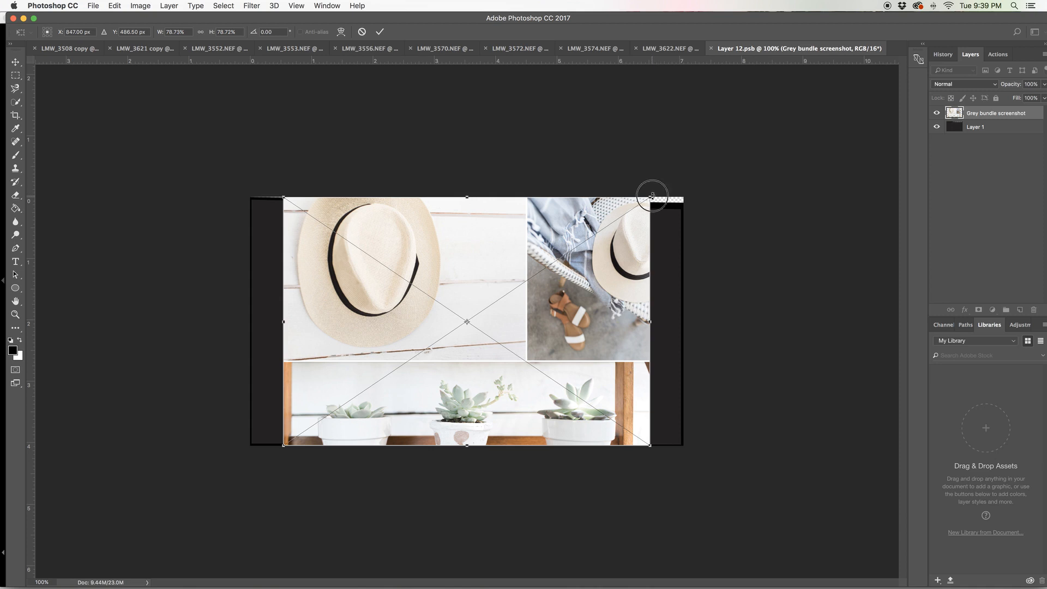
- Scale the screenshot to cover the whole canvas, then save and close the .psb
{"action": "left_click_drag", "start_coordinate": [651, 196], "coordinate": [686, 172]}
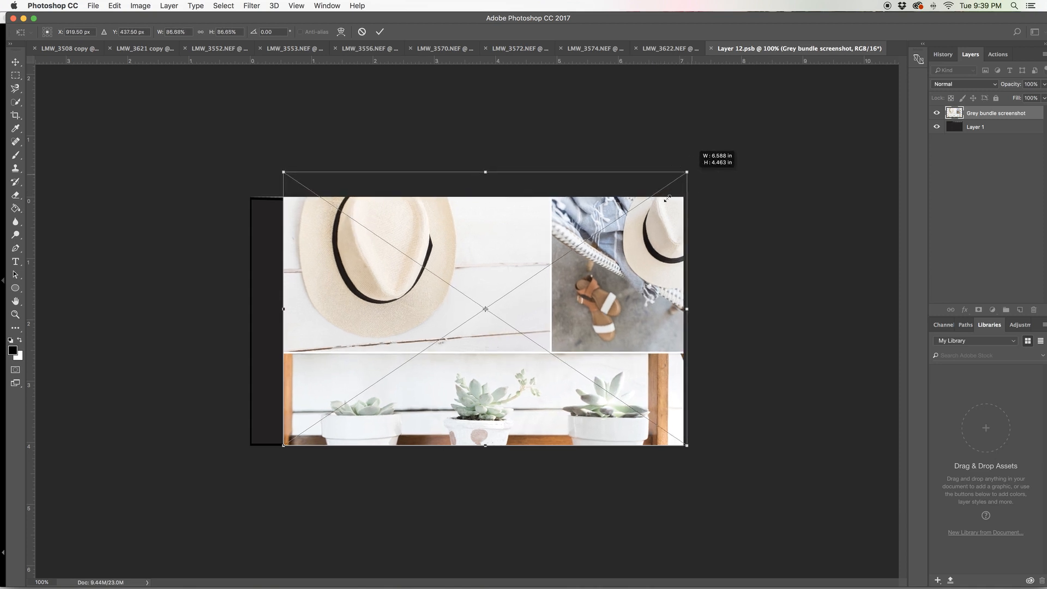
{"action": "left_click_drag", "start_coordinate": [284, 446], "coordinate": [260, 458]}
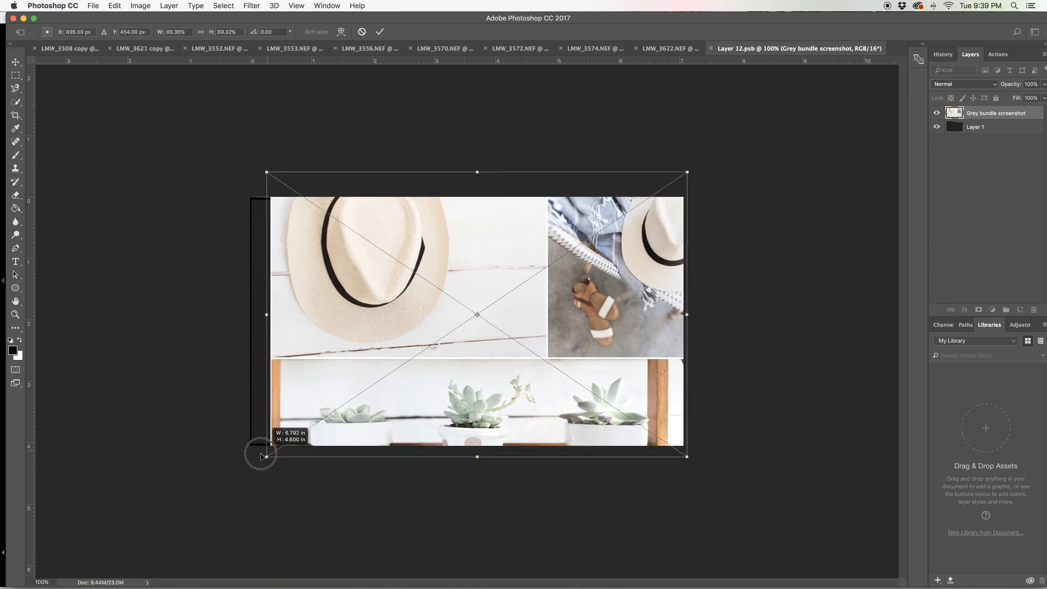
{"action": "left_click_drag", "start_coordinate": [261, 456], "coordinate": [239, 471]}
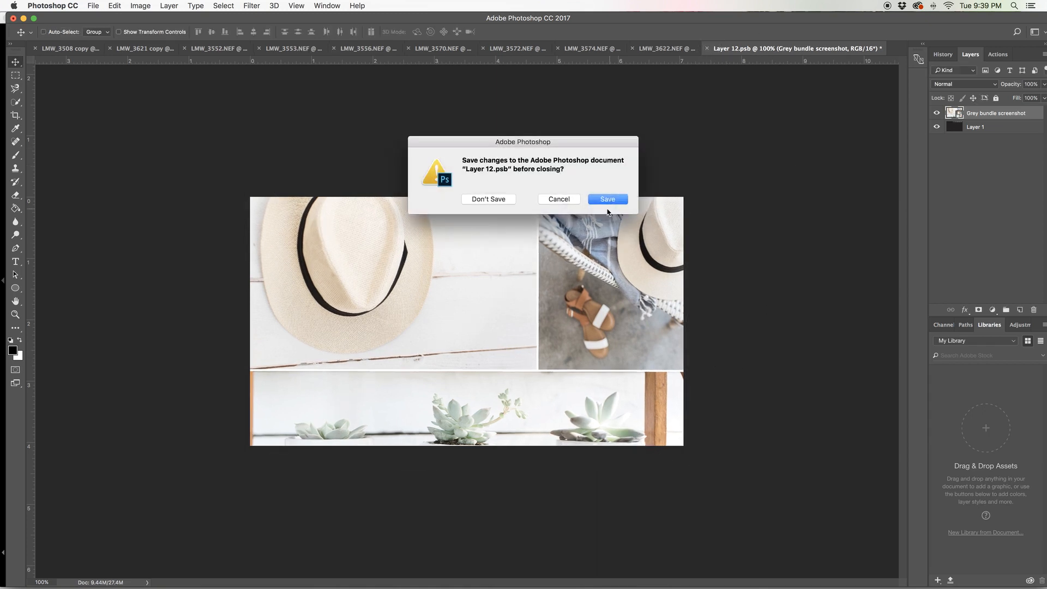
{"action": "left_click", "coordinate": [607, 199]}
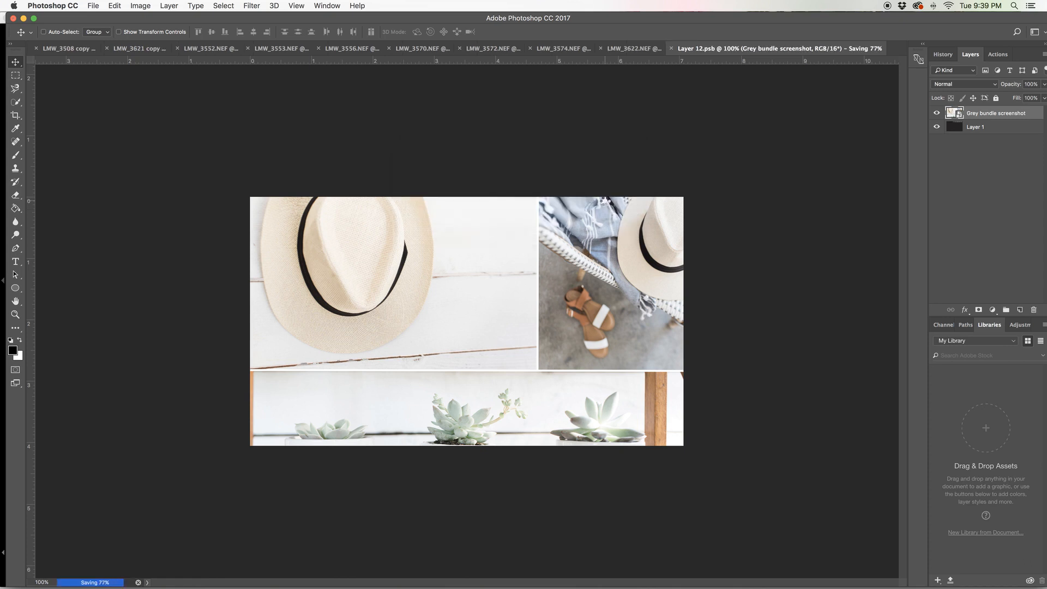
{"action": "left_click", "coordinate": [140, 48]}
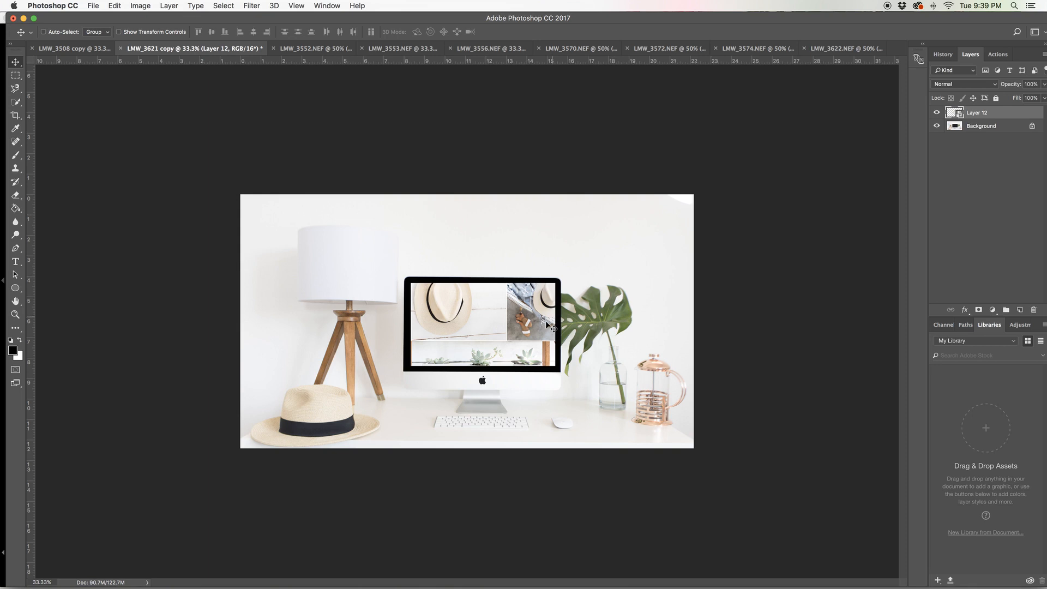
{"action": "mouse_move", "coordinate": [564, 345]}
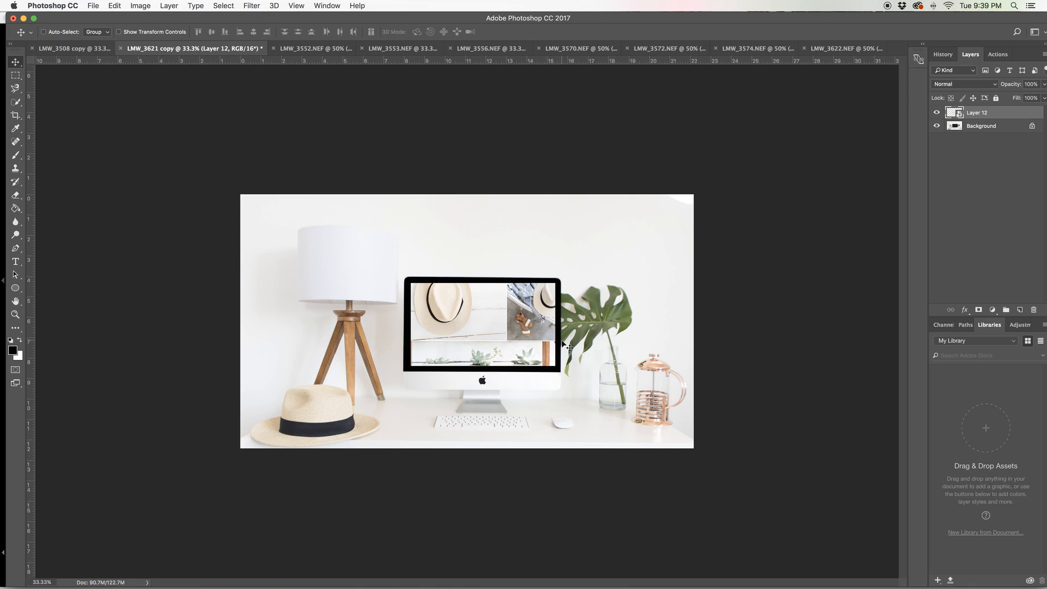
{"action": "mouse_move", "coordinate": [640, 345]}
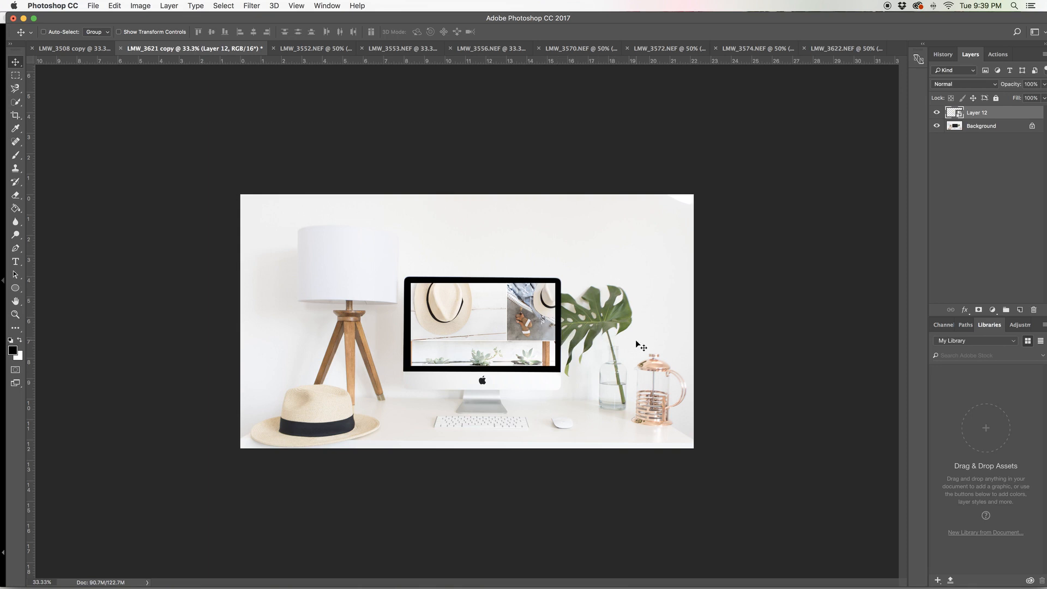
- Check the screenshot's fit with Free Transform and its options, nudging the top edge
{"action": "key", "text": "cmd+t"}
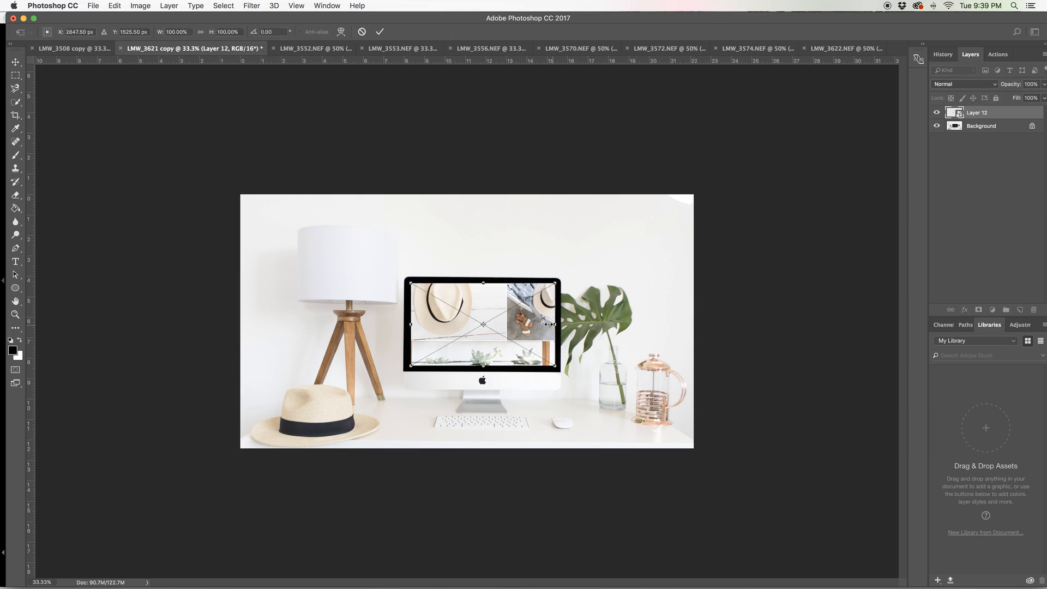
{"action": "right_click", "coordinate": [483, 324]}
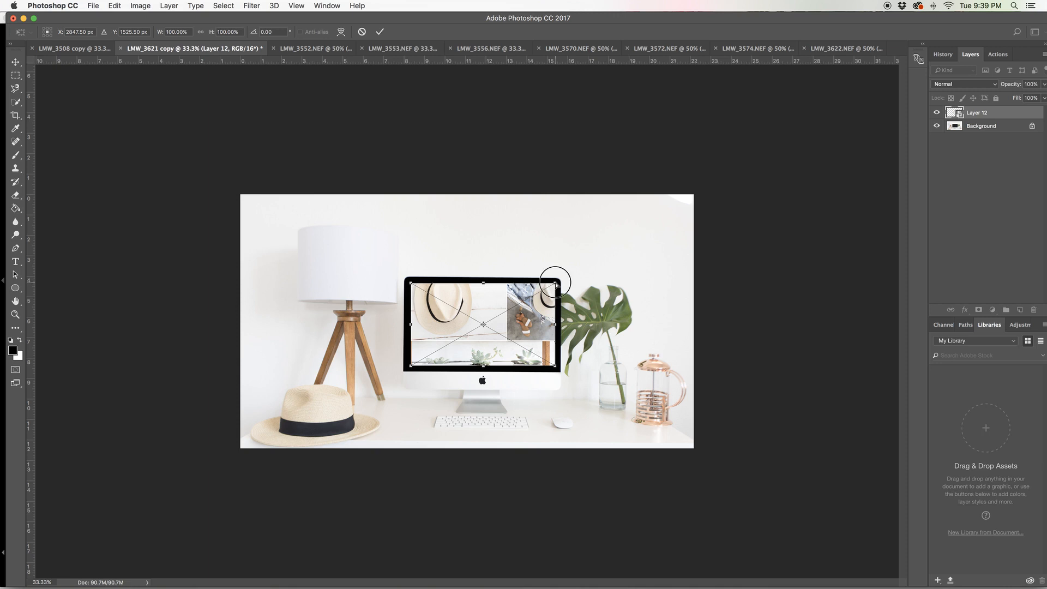
{"action": "left_click_drag", "start_coordinate": [557, 281], "coordinate": [558, 286]}
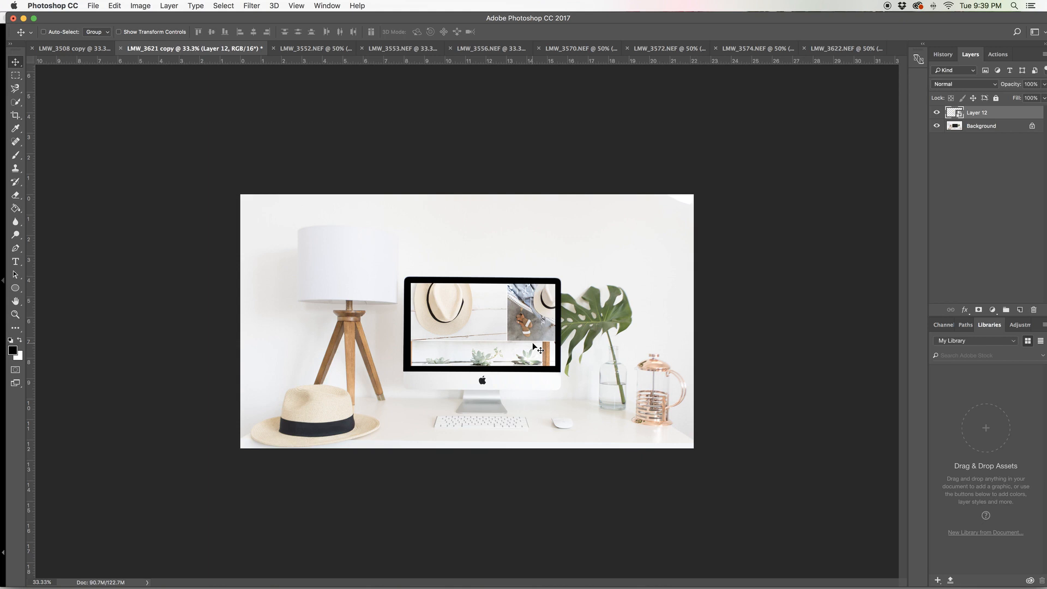
{"action": "mouse_move", "coordinate": [691, 343]}
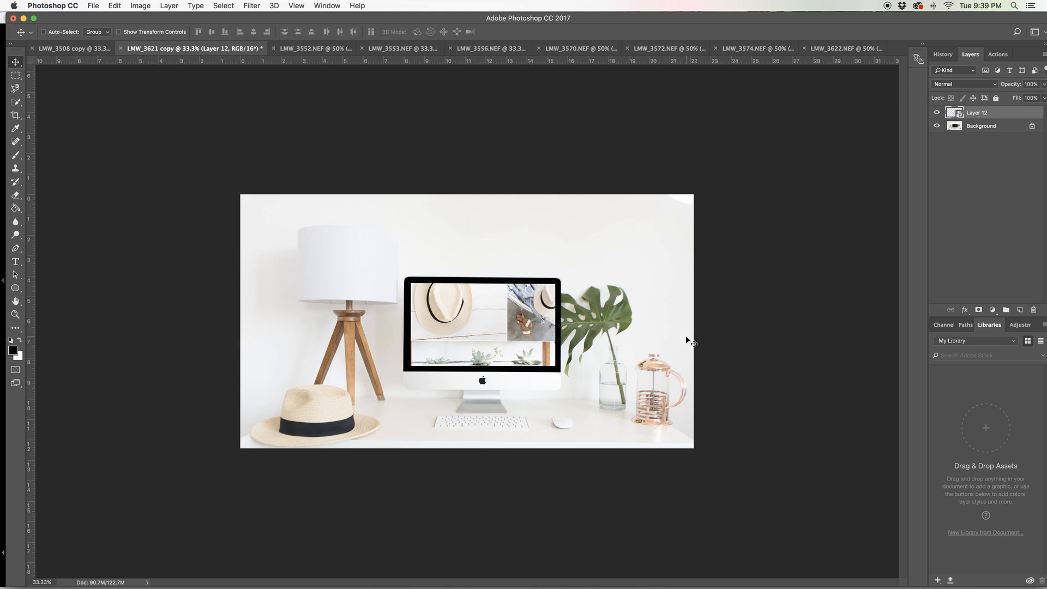
{"action": "mouse_move", "coordinate": [697, 343]}
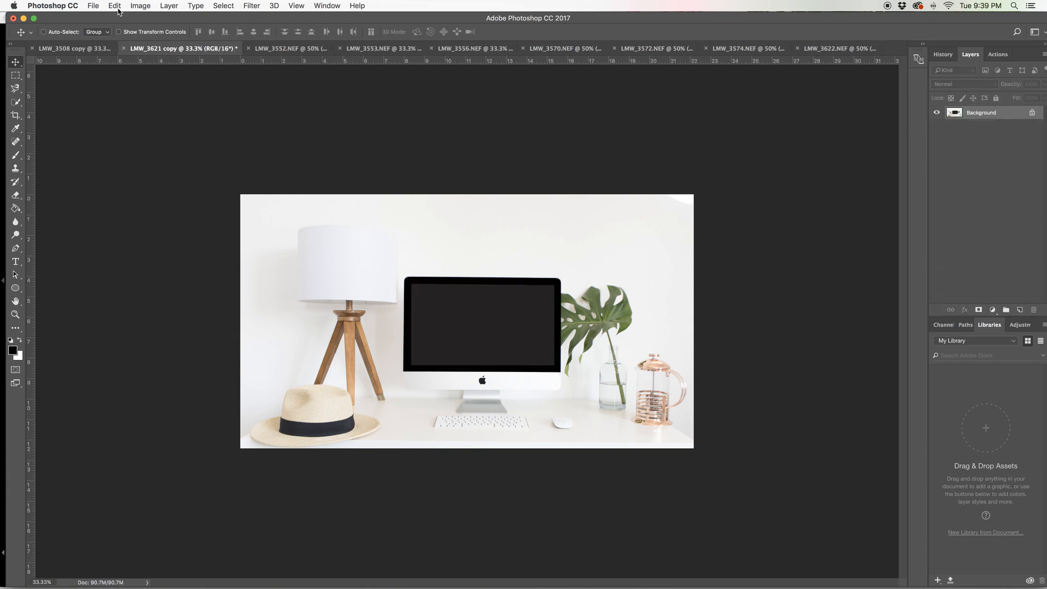
- Draw a rectangular marquee over the iMac's dark screen and add a new empty layer
{"action": "left_click", "coordinate": [16, 75]}
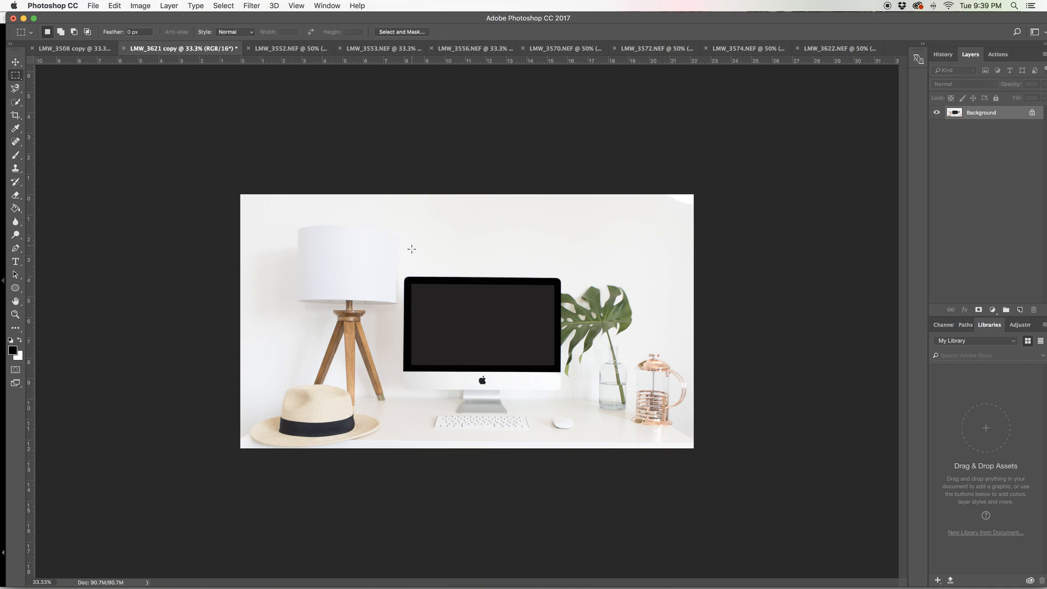
{"action": "left_click_drag", "start_coordinate": [410, 286], "coordinate": [480, 336]}
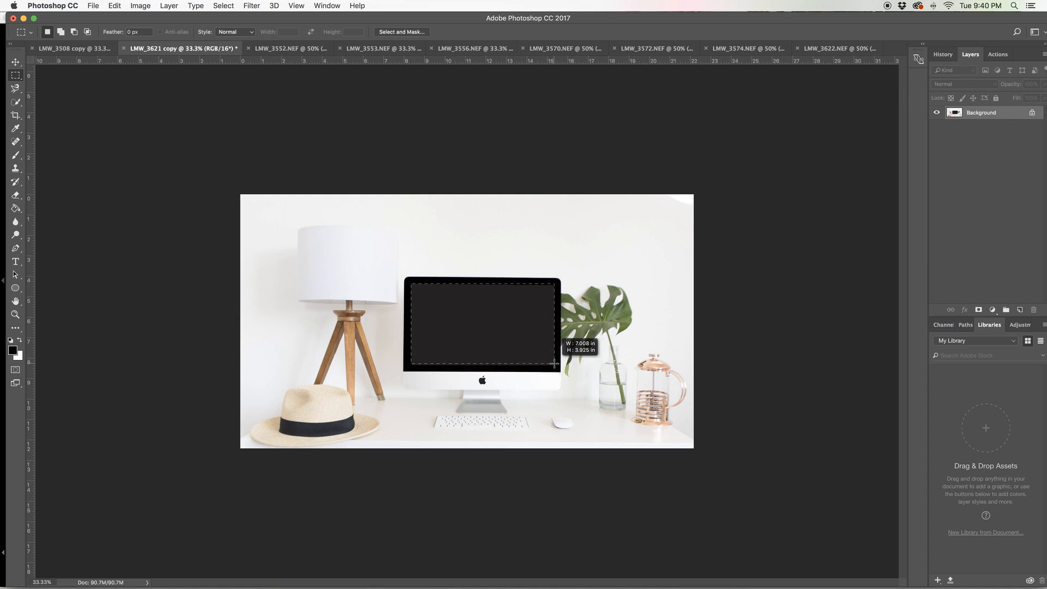
{"action": "left_click", "coordinate": [114, 5]}
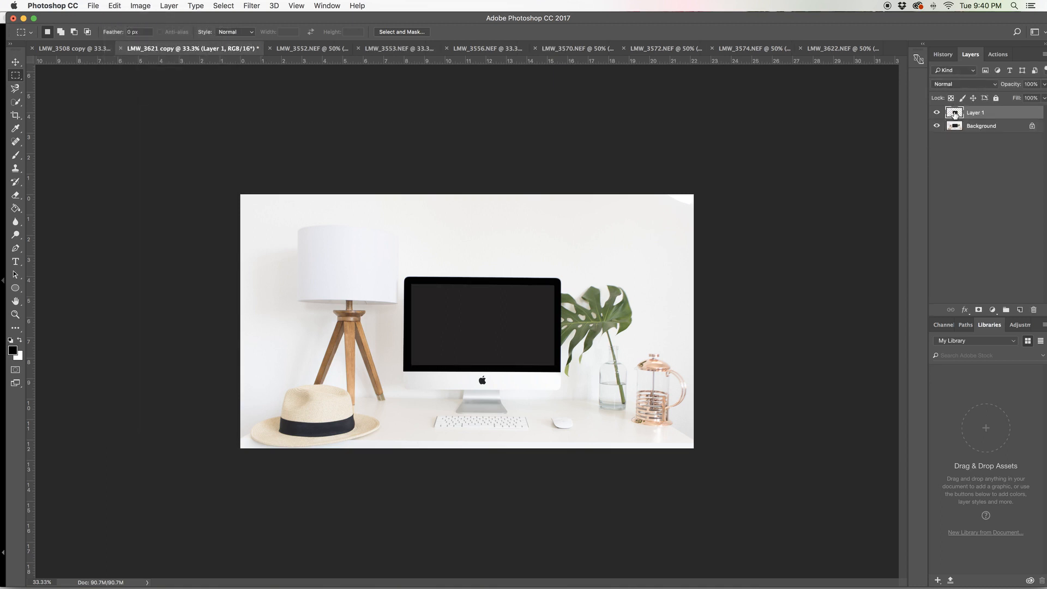
- Apply a Multiply gradient overlay at about 93% opacity to the new screen layer
{"action": "double_click", "coordinate": [976, 113]}
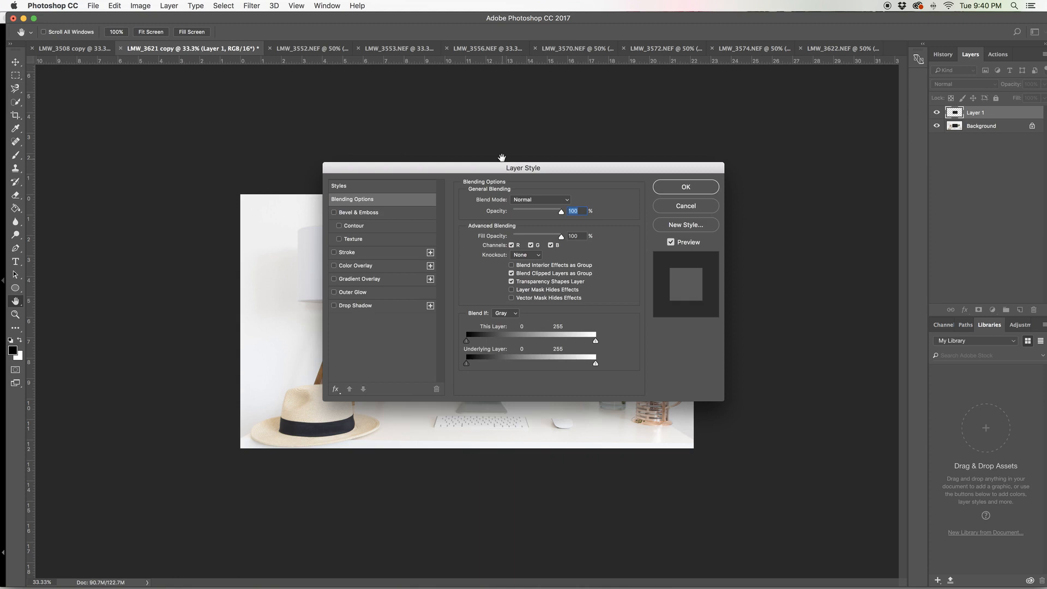
{"action": "left_click_drag", "start_coordinate": [524, 168], "coordinate": [714, 79]}
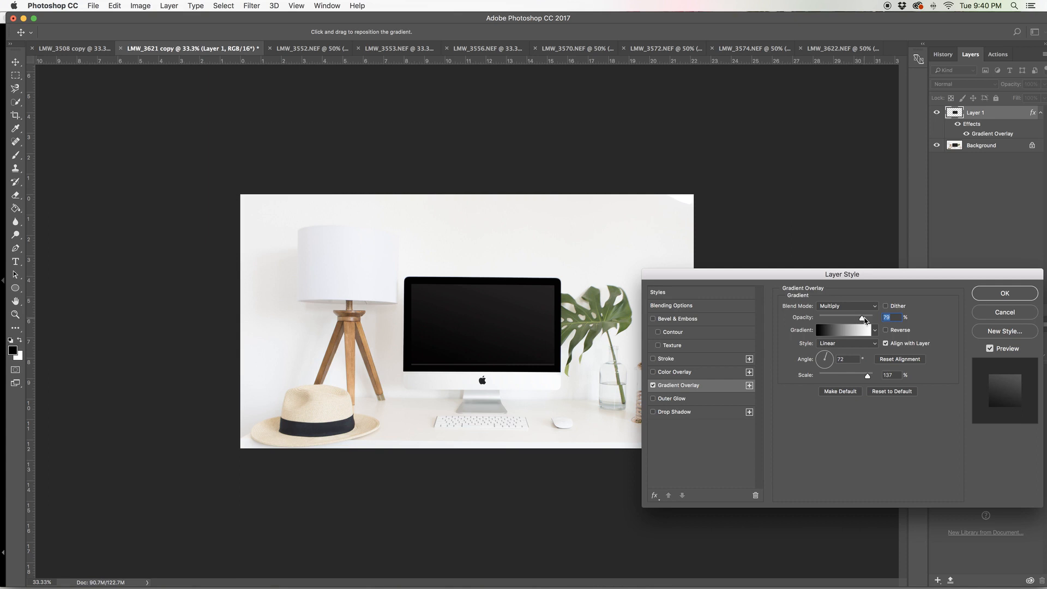
{"action": "left_click_drag", "start_coordinate": [866, 319], "coordinate": [854, 319]}
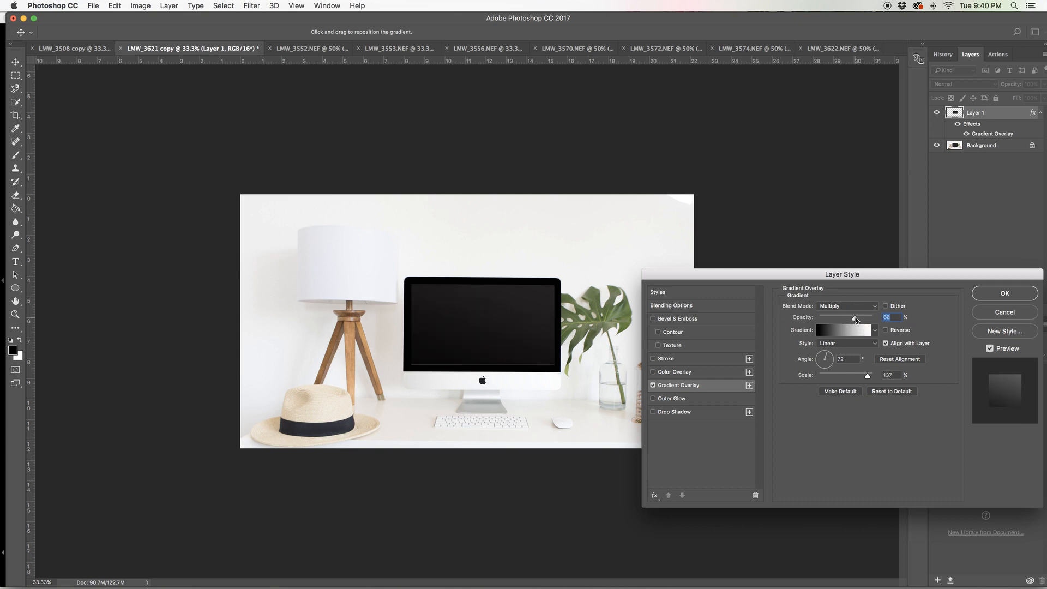
{"action": "left_click_drag", "start_coordinate": [854, 317], "coordinate": [866, 317]}
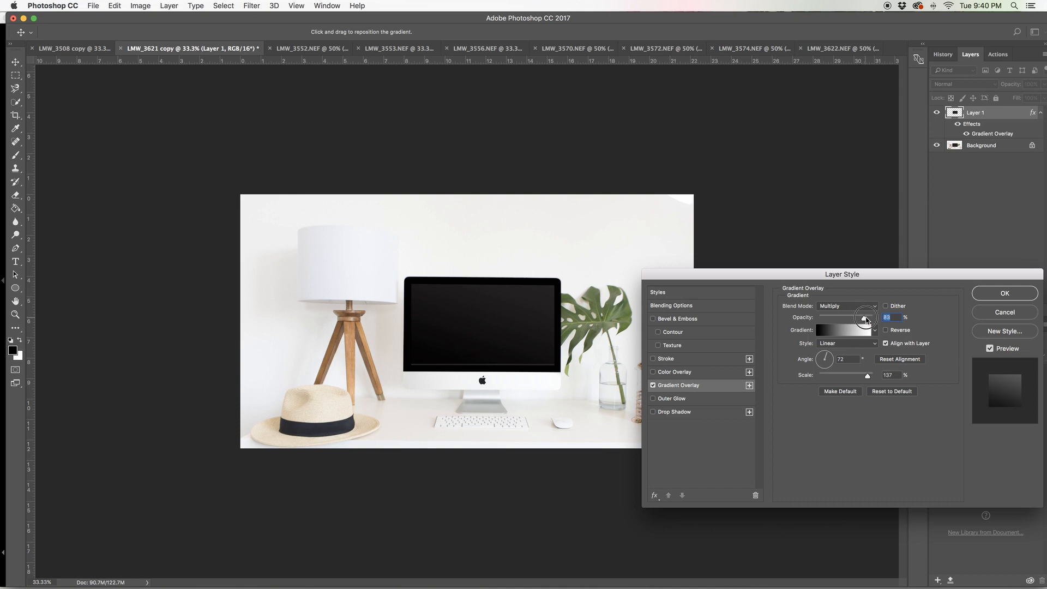
{"action": "left_click_drag", "start_coordinate": [865, 317], "coordinate": [869, 318]}
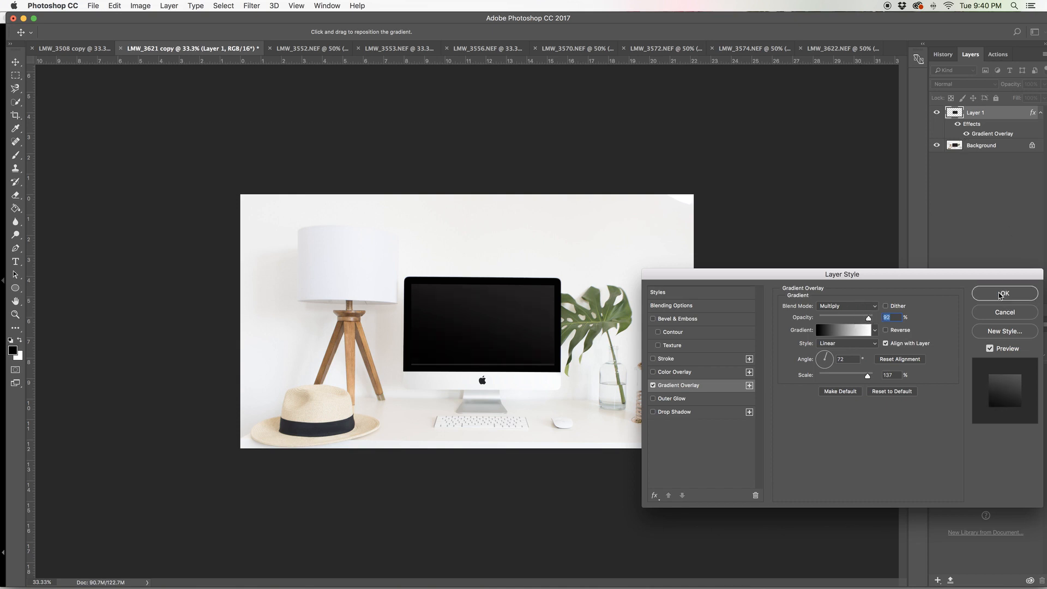
{"action": "left_click", "coordinate": [1003, 296]}
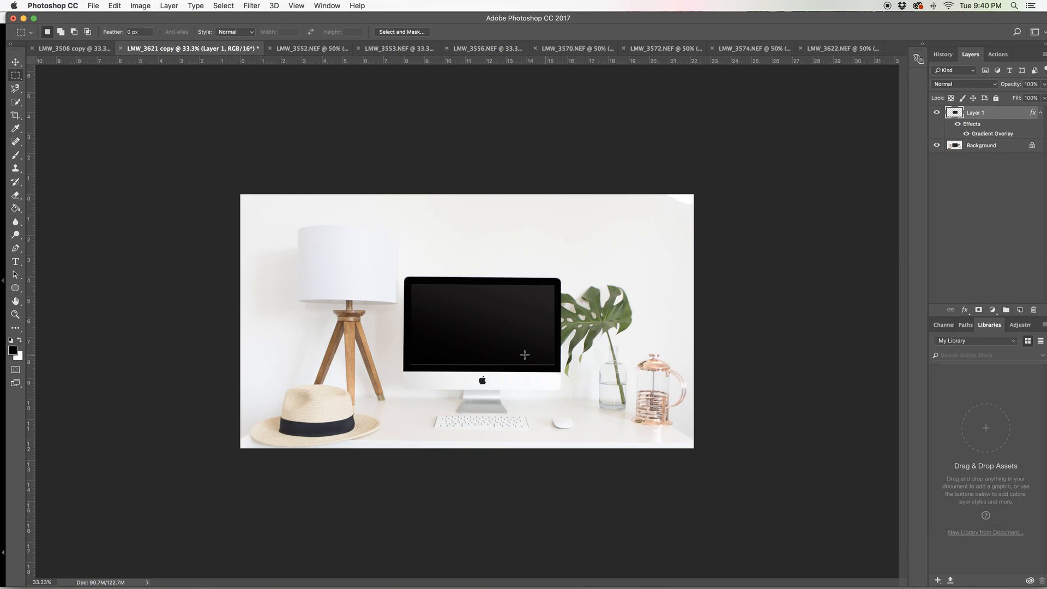
- Stretch Layer 1's bottom edge down to the iMac screen's bottom edge
{"action": "left_click", "coordinate": [15, 62]}
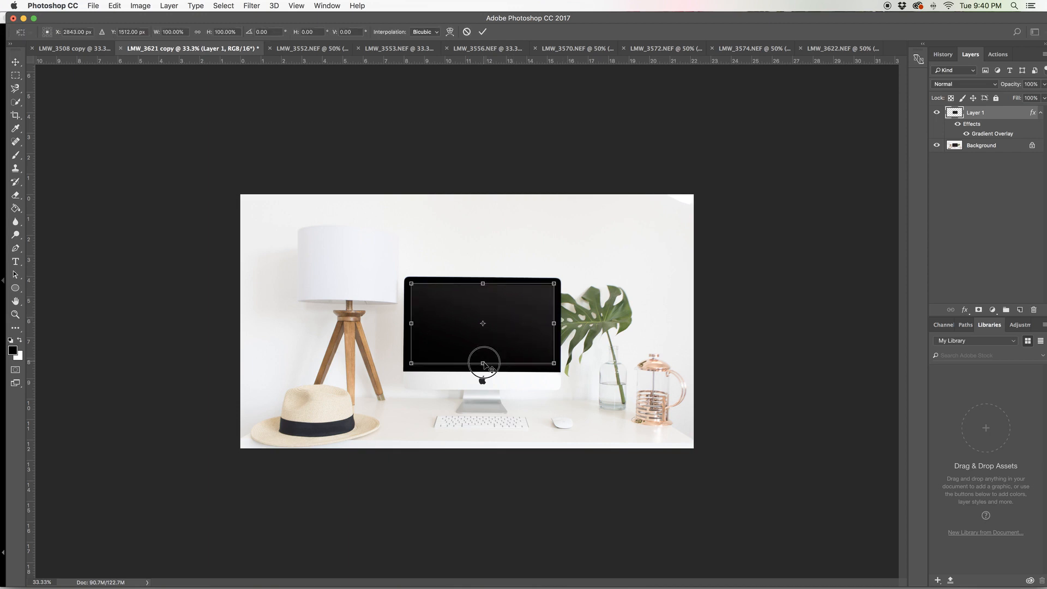
{"action": "left_click_drag", "start_coordinate": [483, 364], "coordinate": [482, 366]}
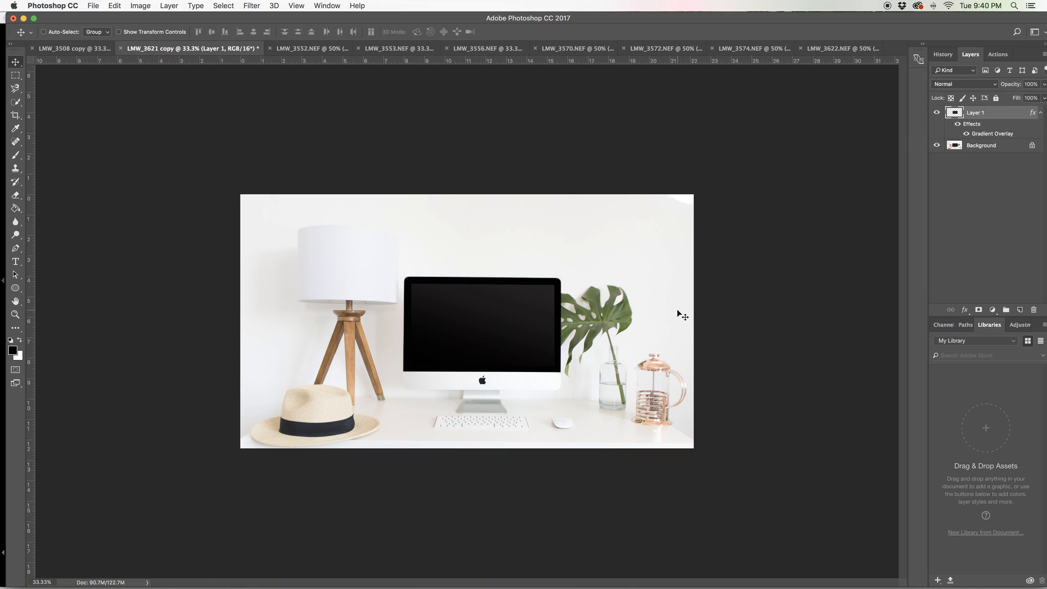
{"action": "mouse_move", "coordinate": [779, 137]}
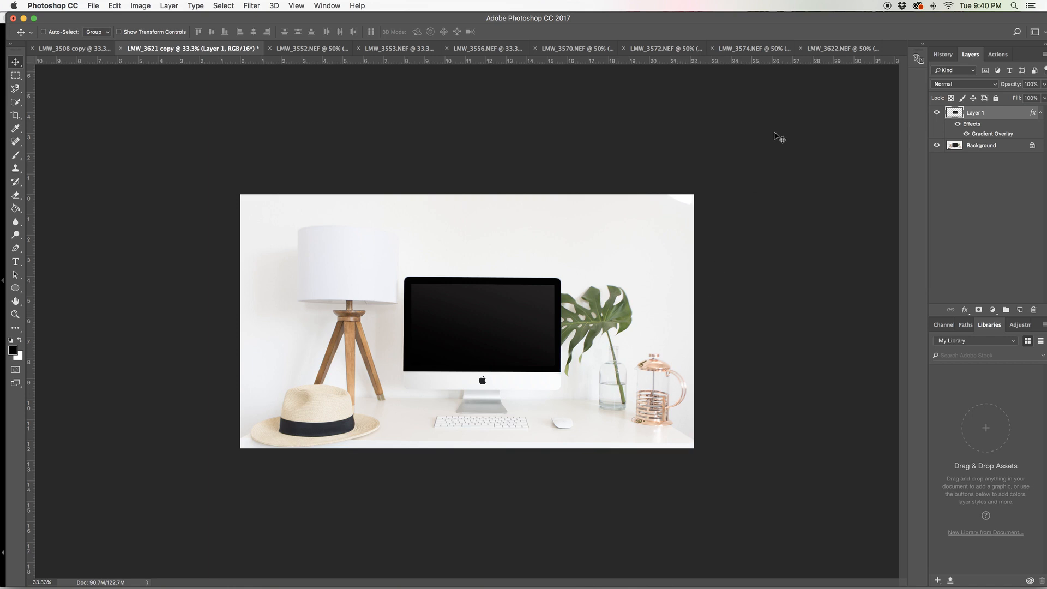